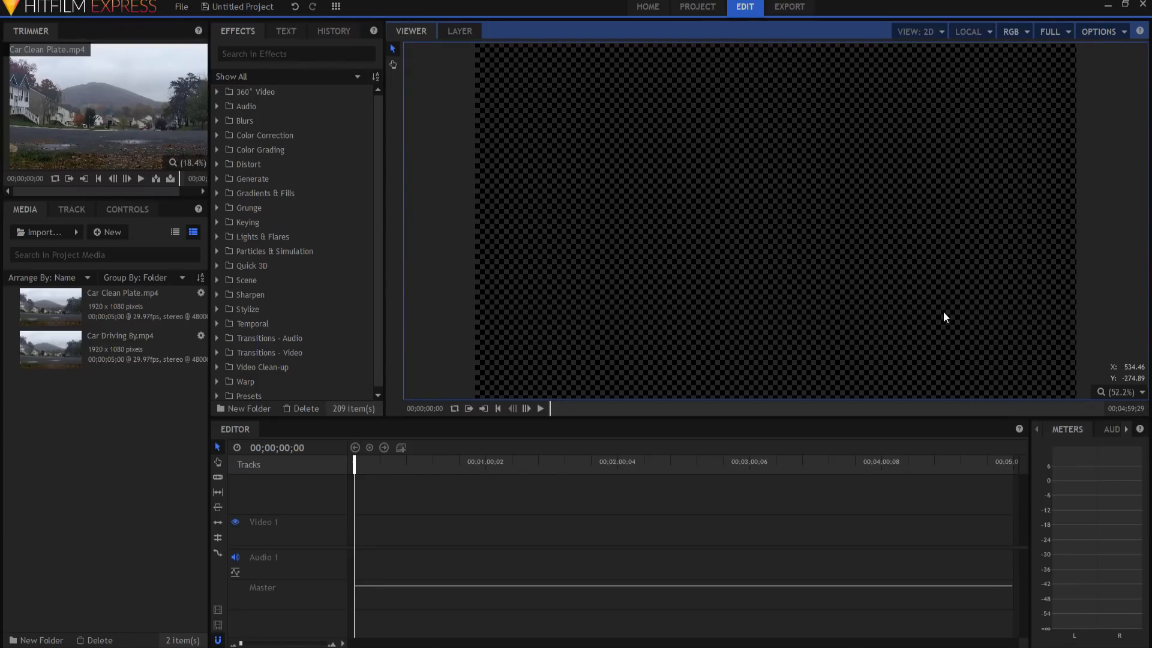
mouse_move(691, 228)
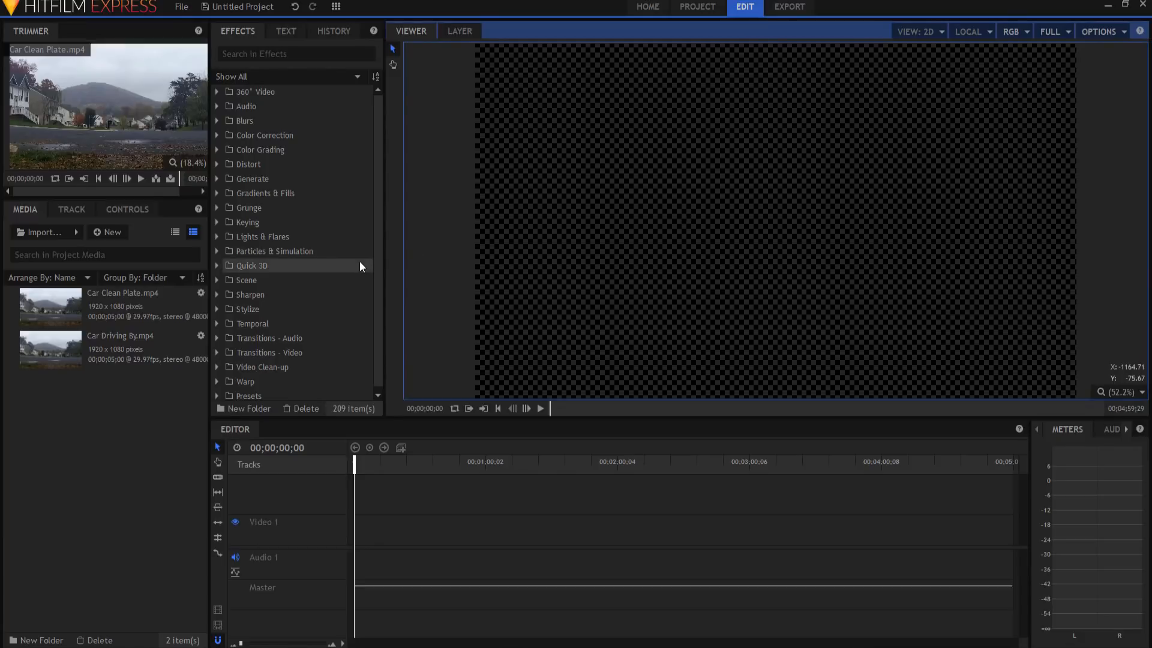
mouse_move(348, 266)
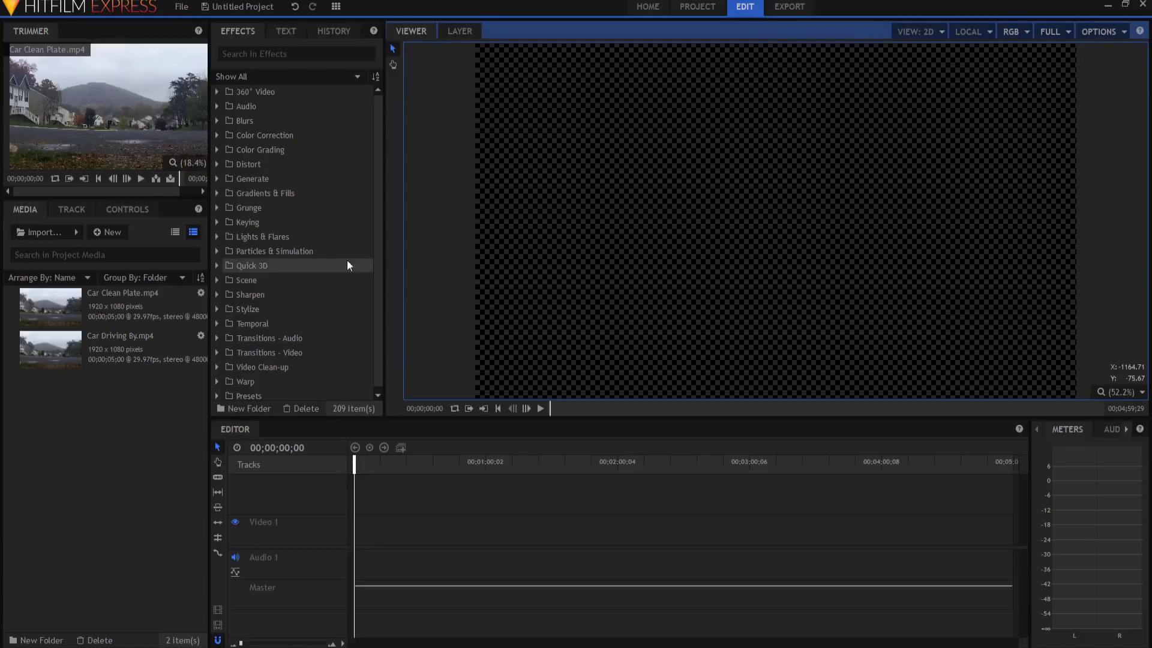
Step: Expand the Keying effects category and locate the Difference Key effect
click(218, 222)
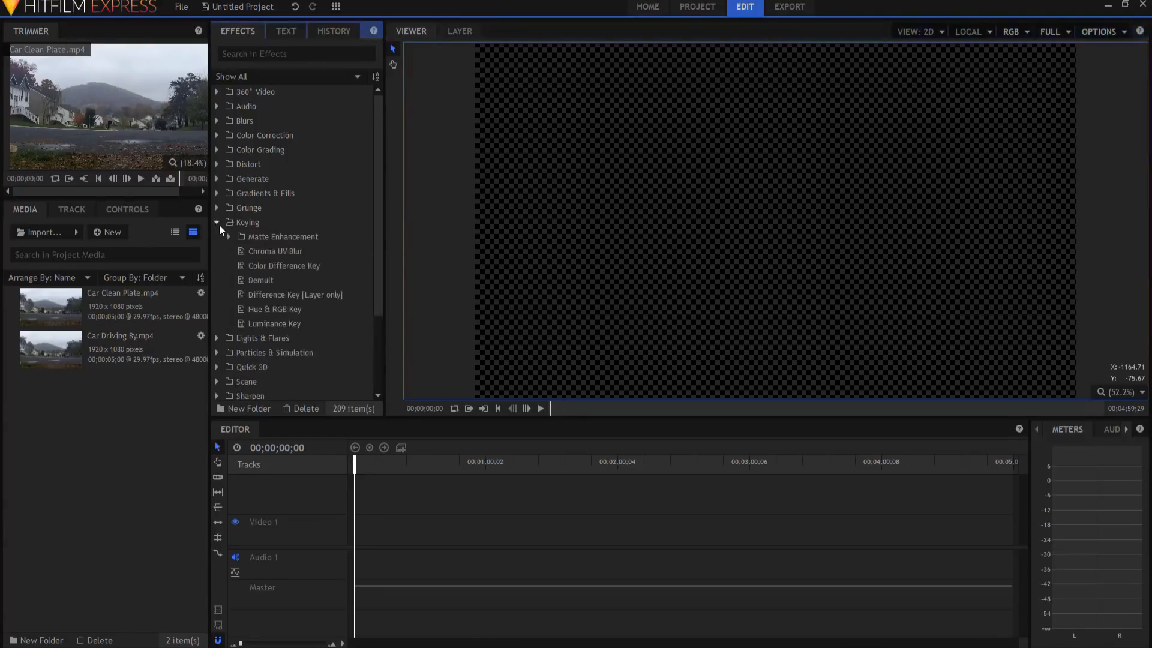
click(294, 295)
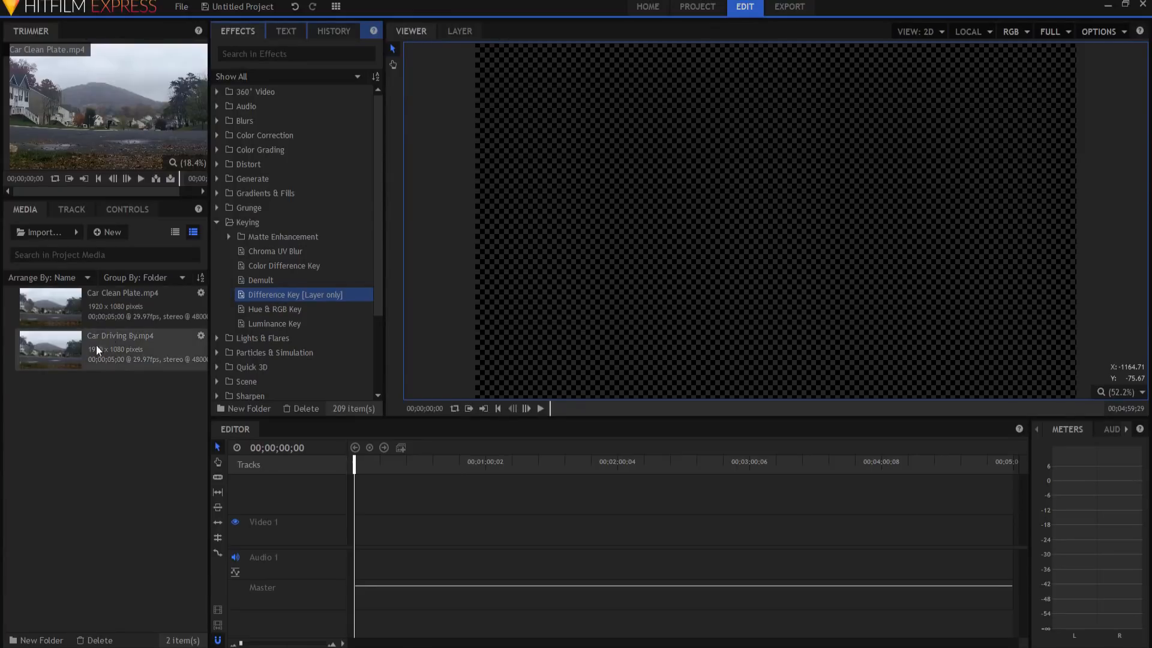
Step: Place Car Clean Plate then Car Driving By on the timeline and start a composite shot from them
click(120, 336)
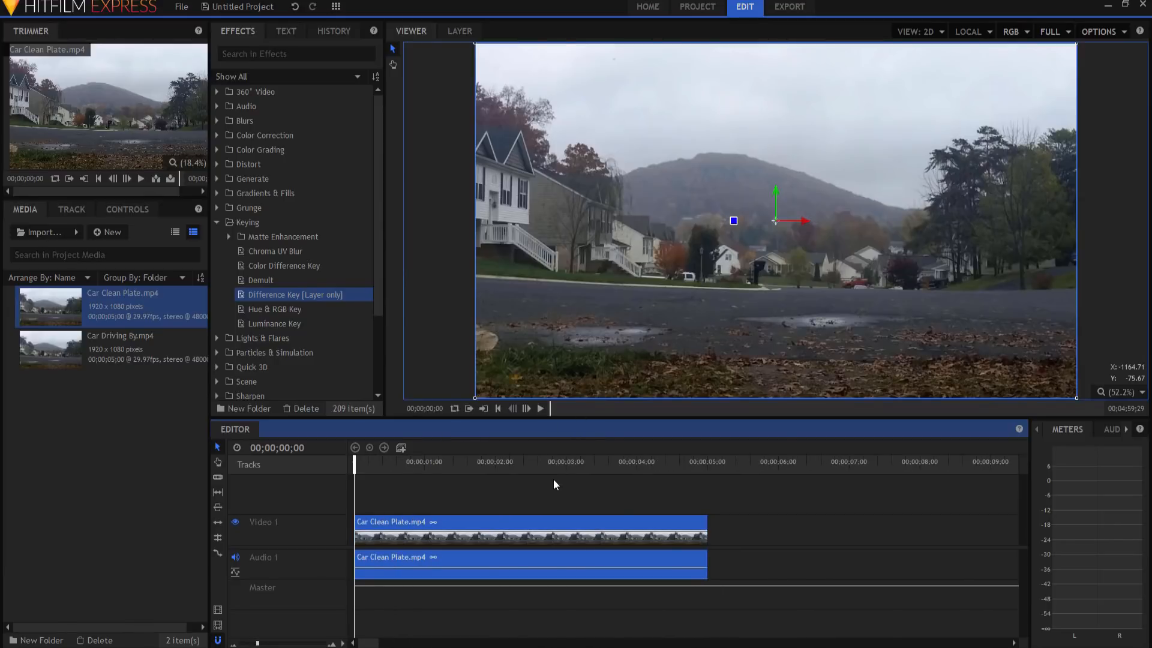
click(540, 408)
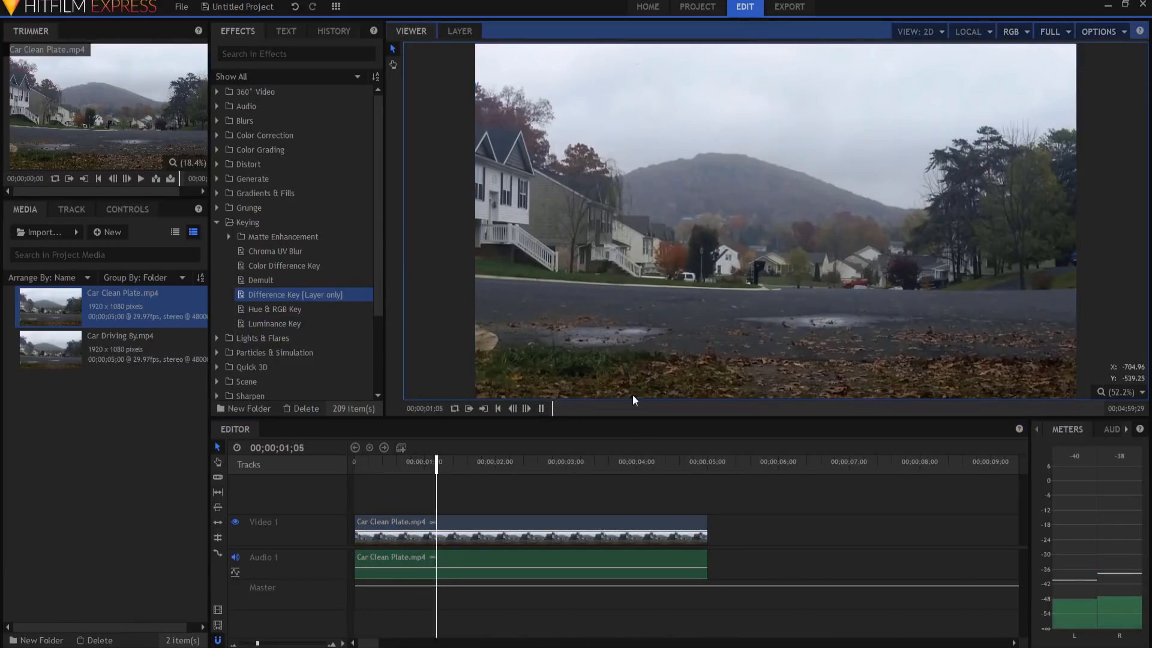
click(541, 408)
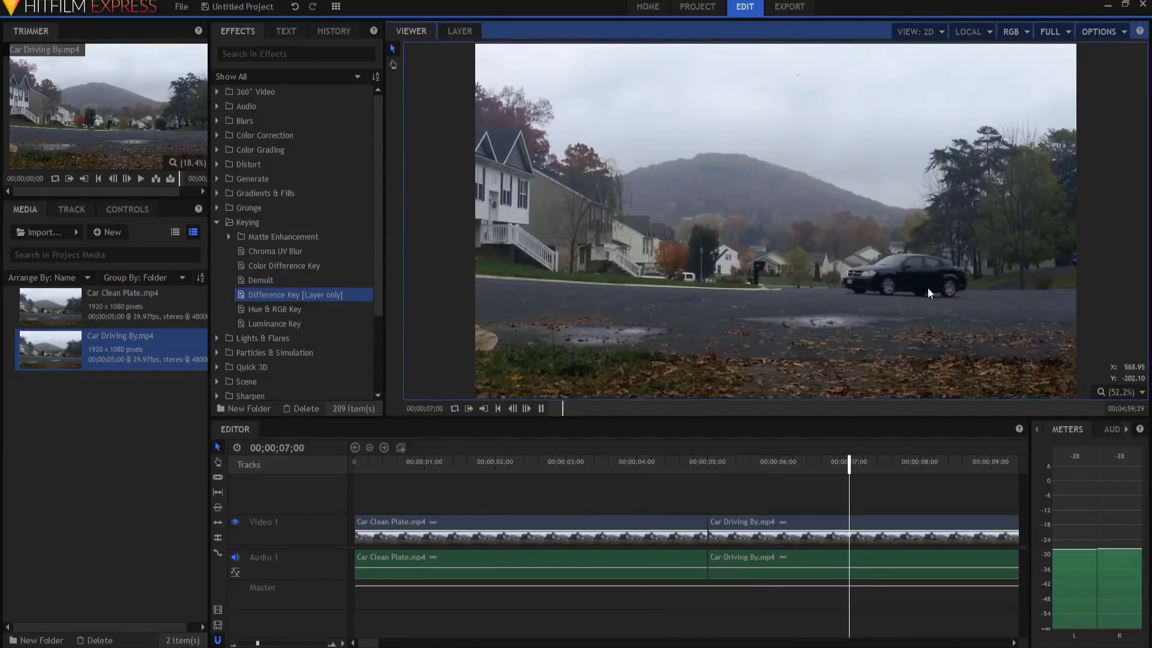
click(541, 408)
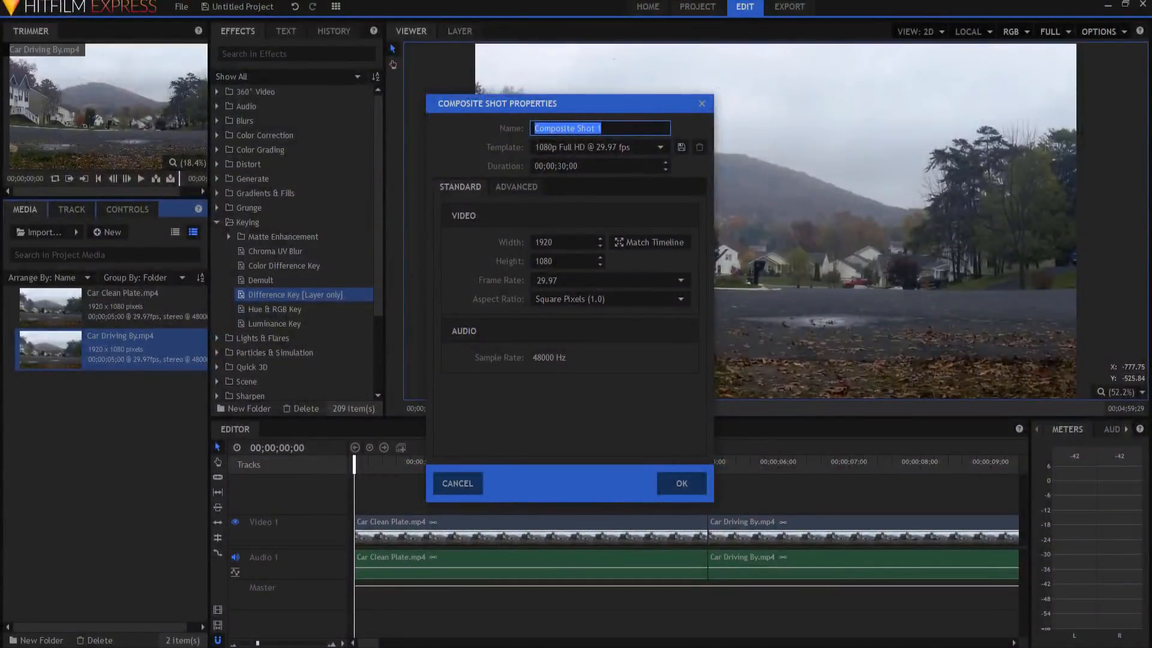
Step: Confirm Composite Shot 1 and scrub to a frame with the car mid-shot
click(679, 484)
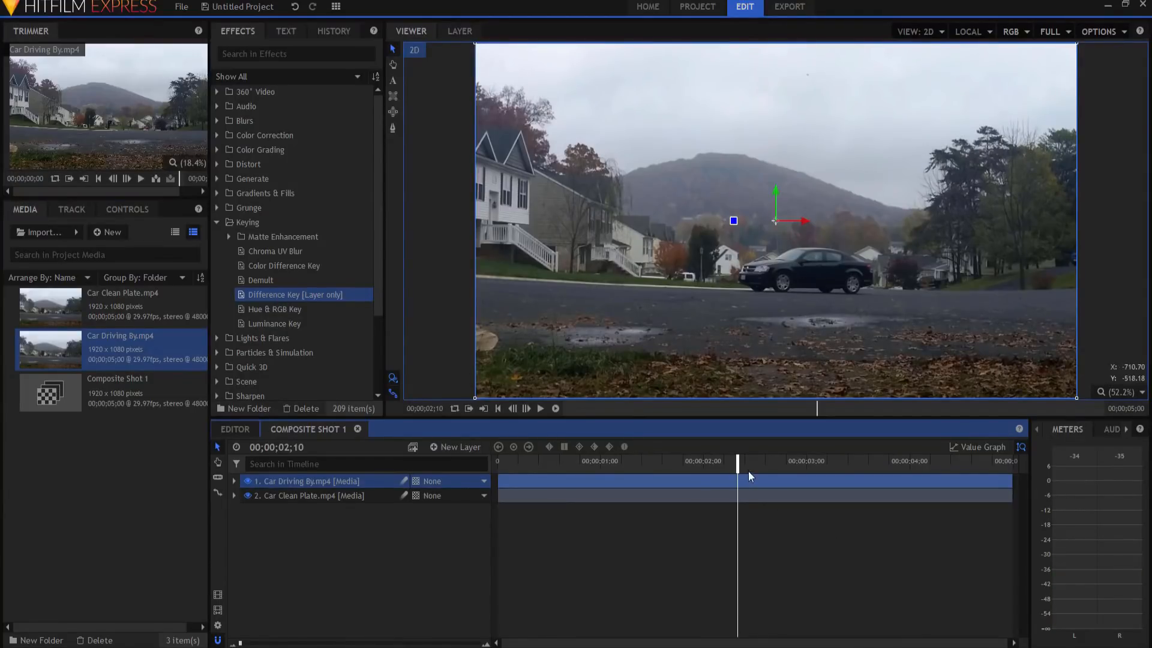
drag(737, 446, 762, 446)
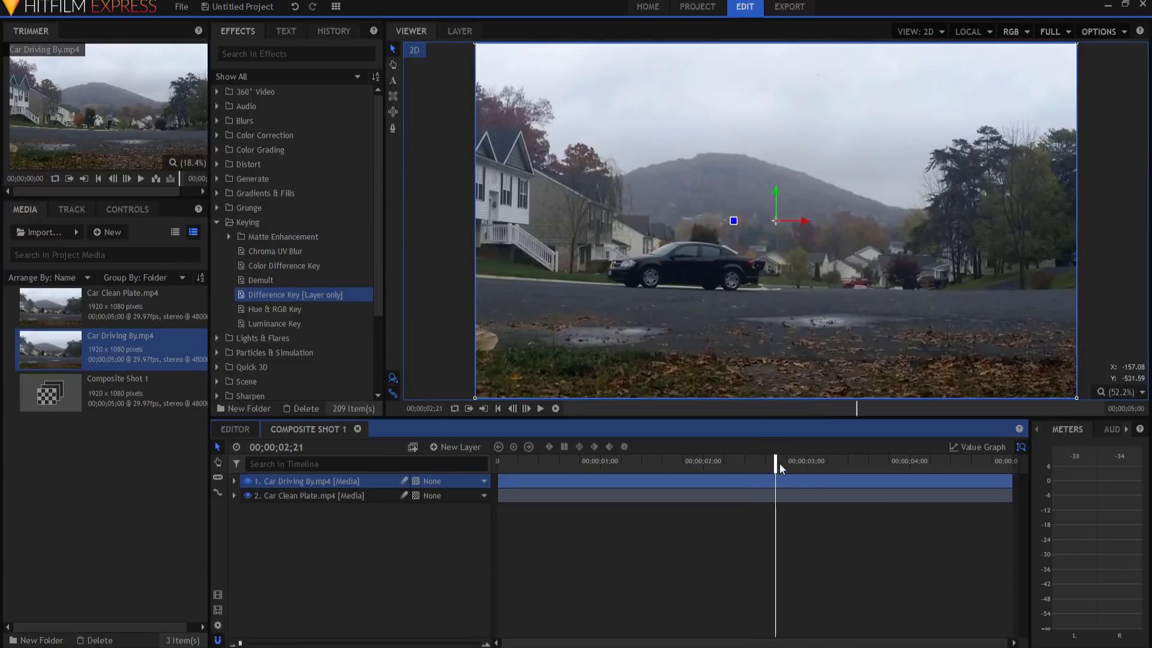
click(539, 408)
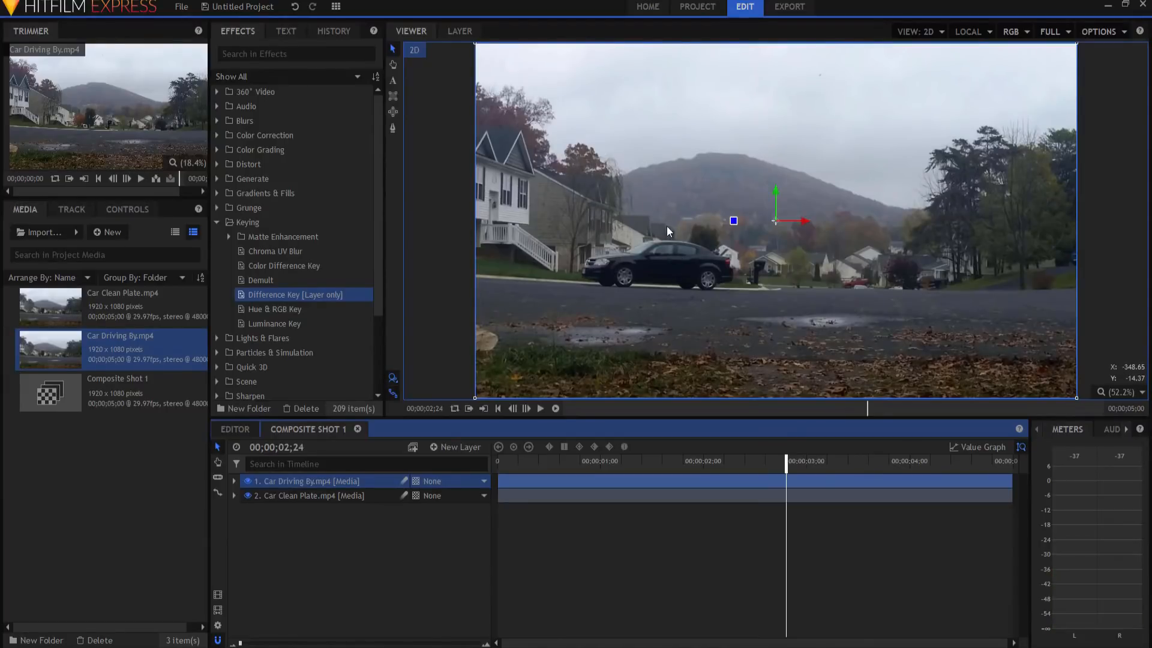
mouse_move(859, 367)
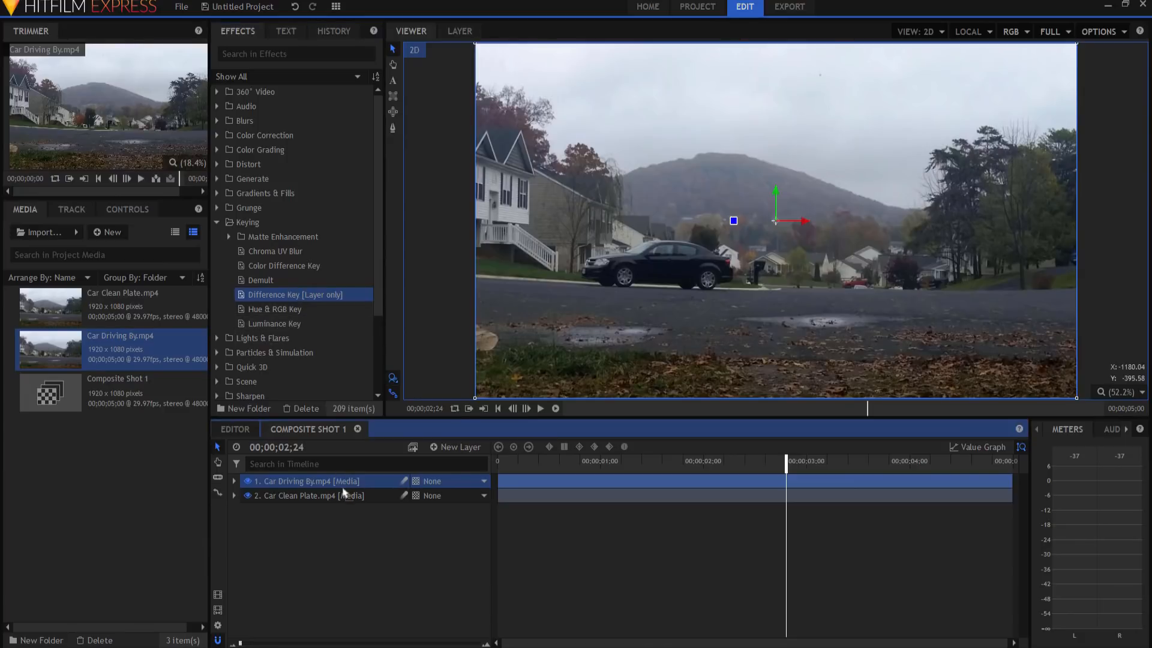
Step: Set the Car Driving By layer's Difference Key source to 2. Car Clean Plate.mp4
click(234, 480)
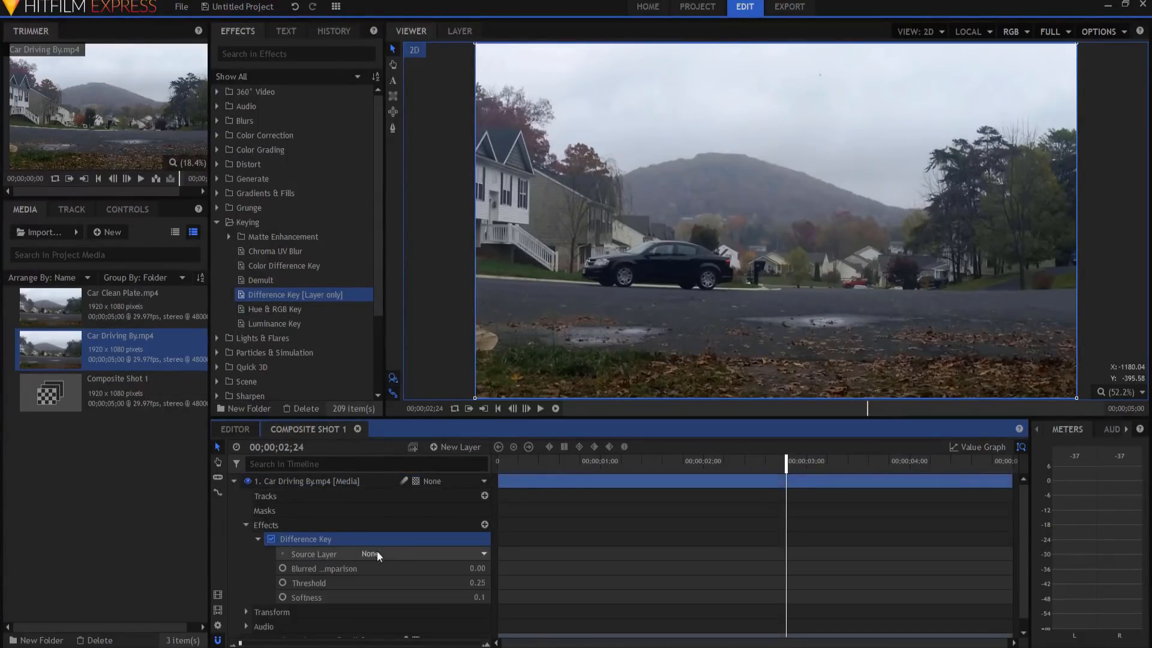
click(382, 555)
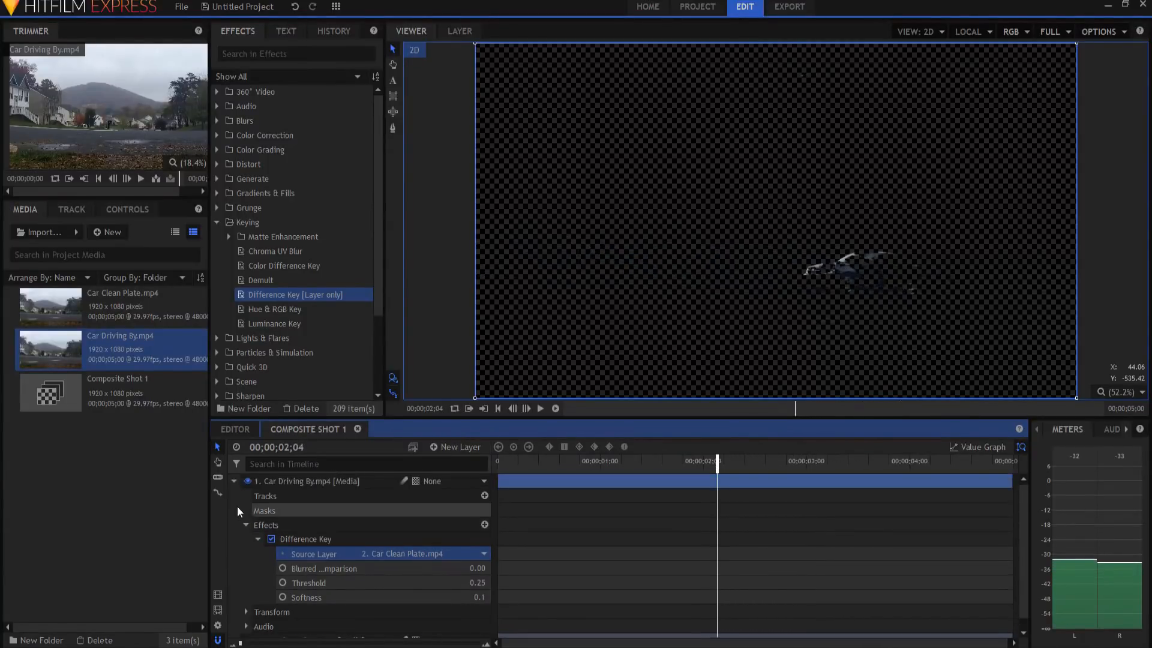
Step: Add a grey plane layer and move it beneath both car clips
click(455, 446)
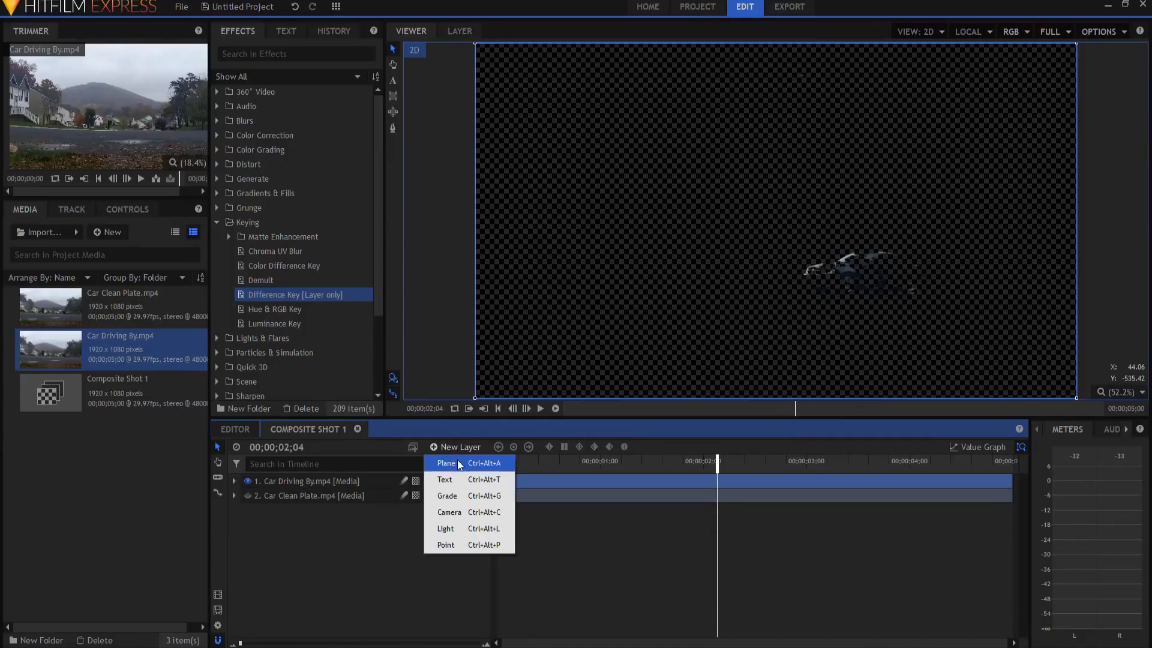
click(445, 463)
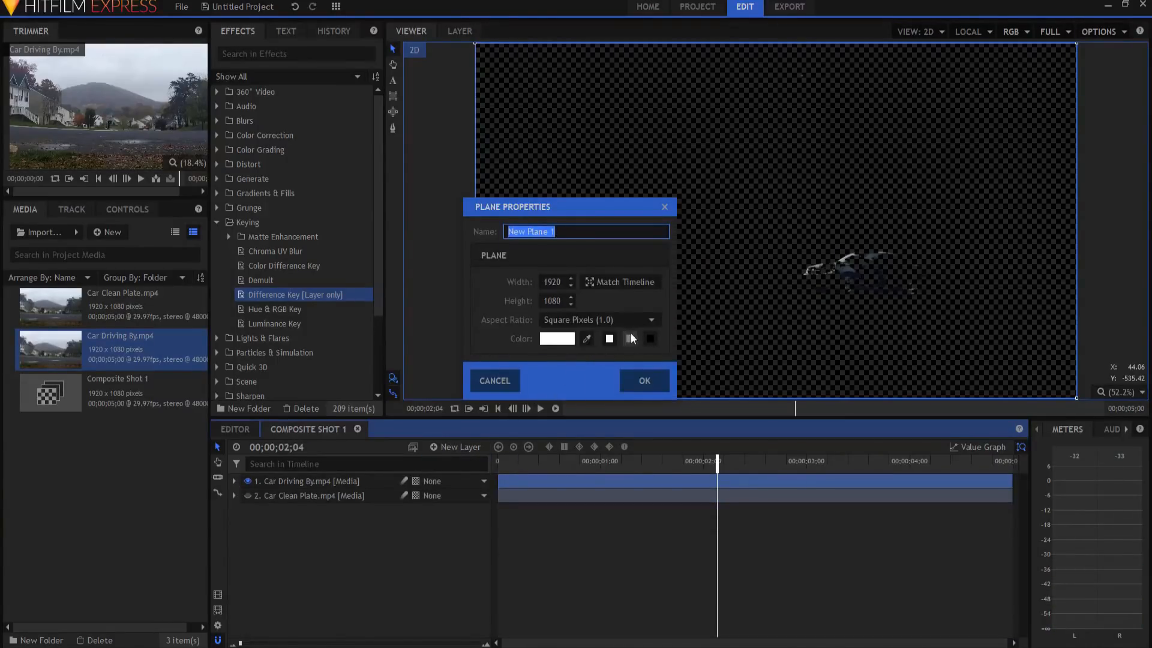
click(643, 380)
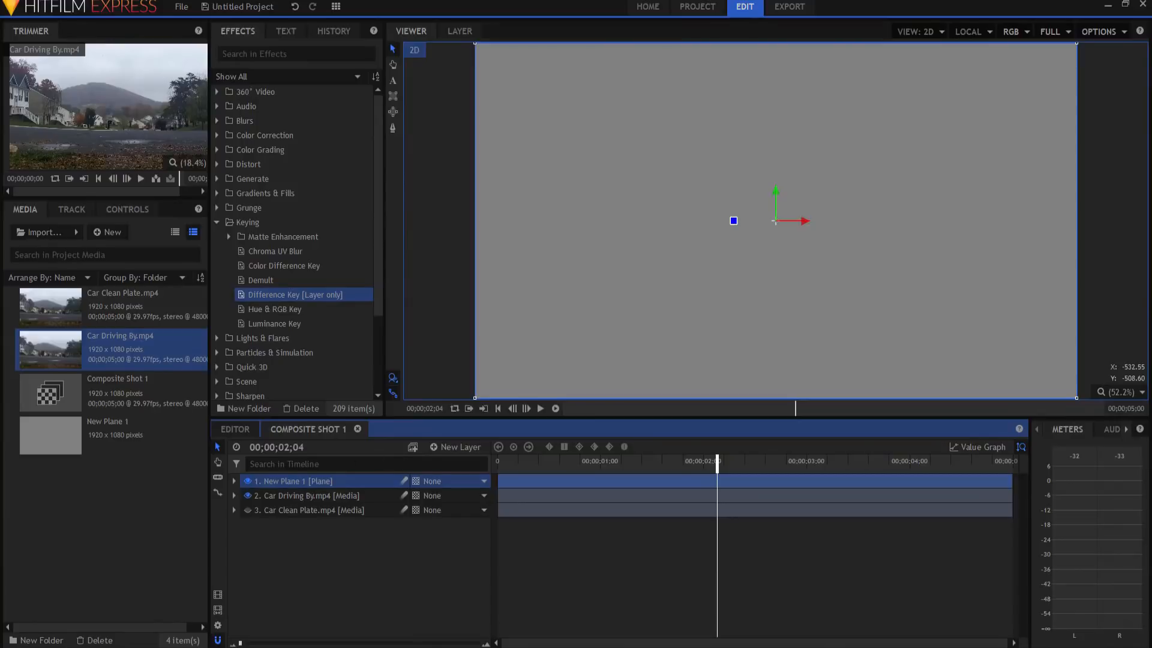
drag(294, 480, 294, 510)
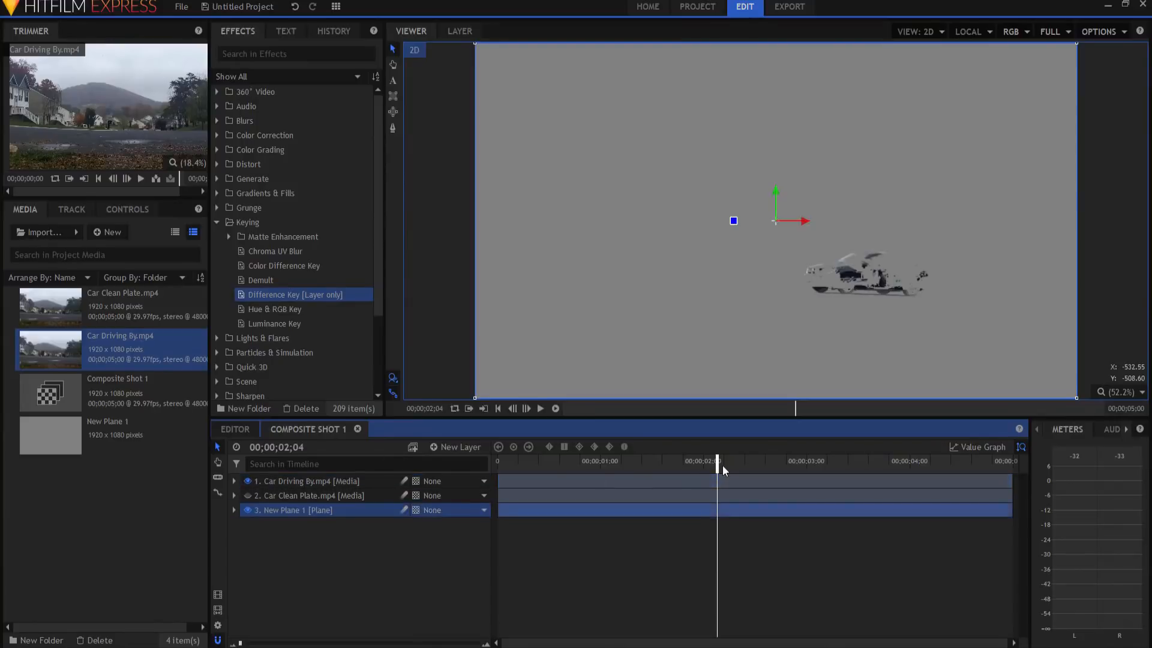
Step: Scrub the playhead to preview the keyed car over the grey background
drag(717, 470, 748, 470)
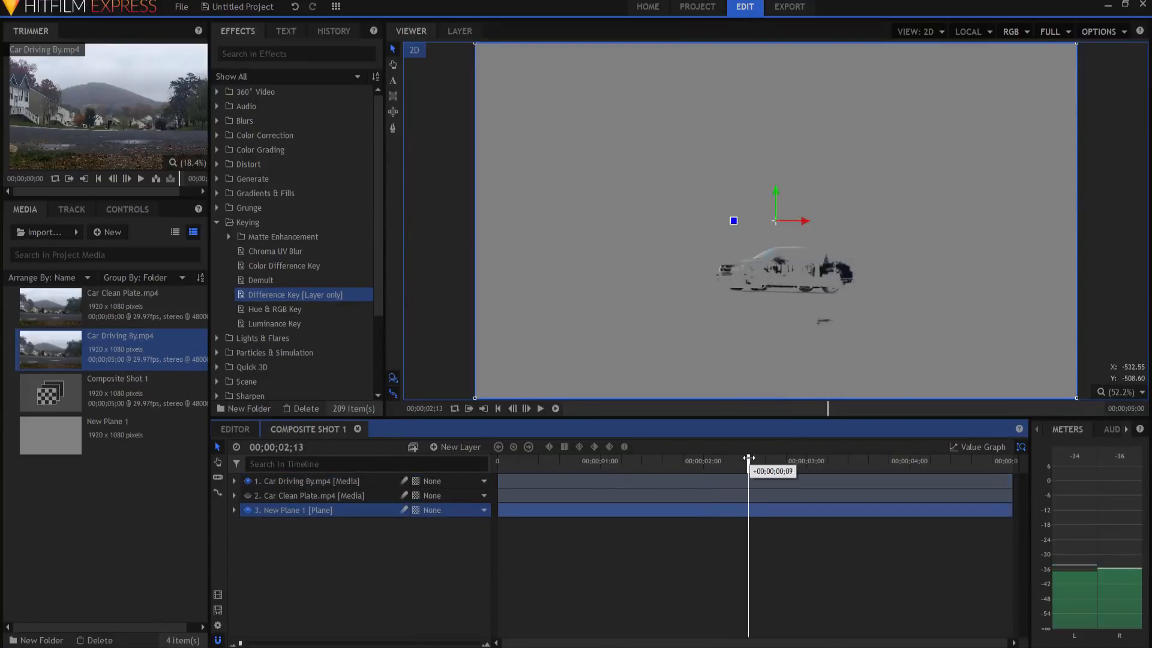
drag(747, 461, 786, 461)
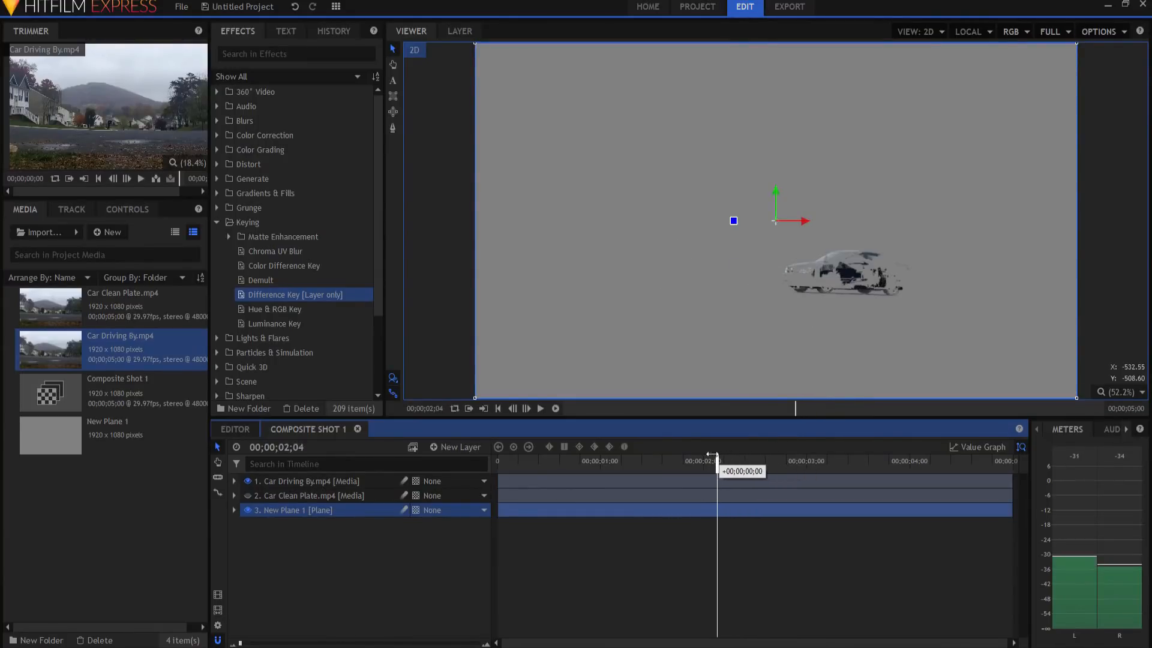
drag(713, 456, 681, 456)
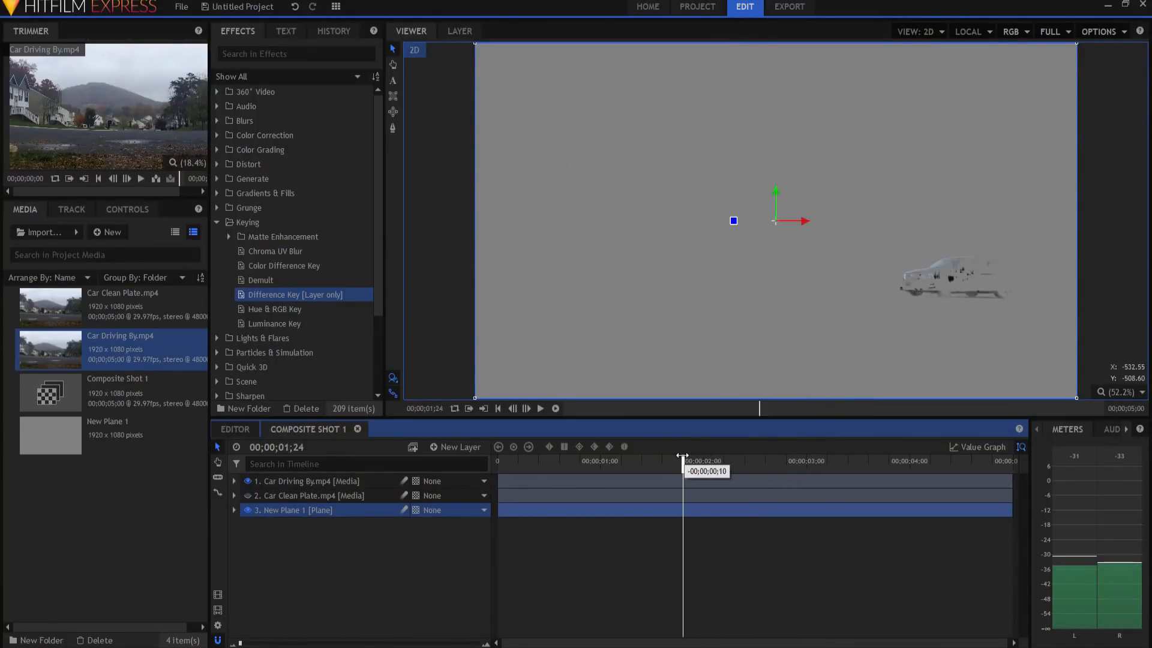
drag(681, 453, 723, 454)
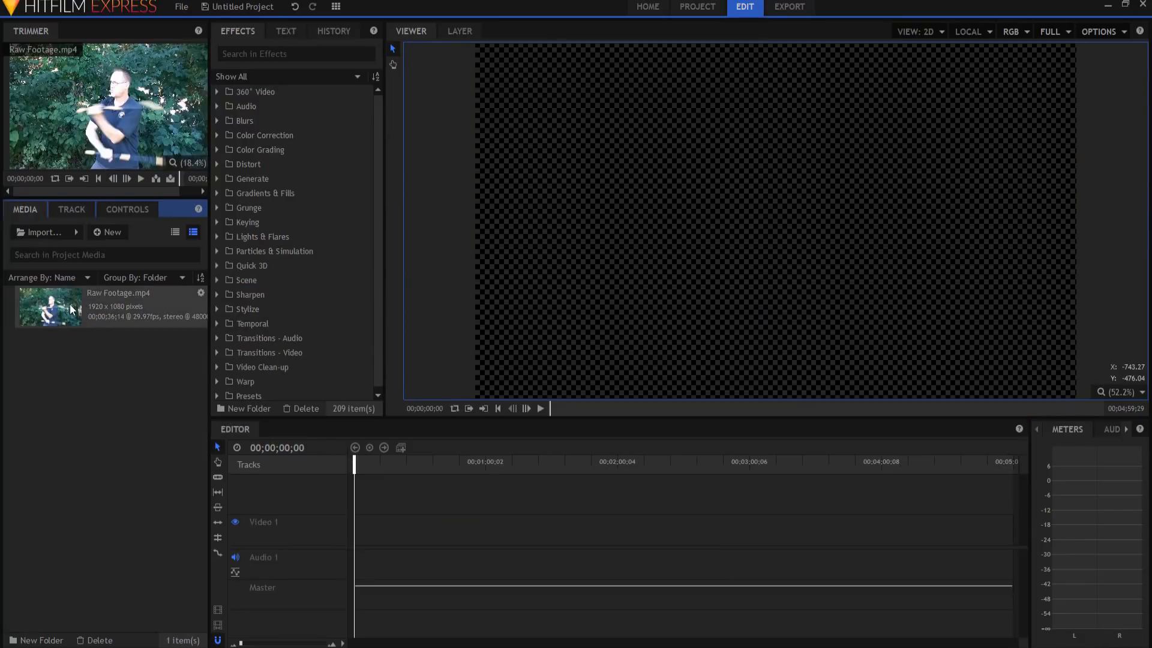
Step: Place Raw Footage.mp4 on the timeline and make it a composite shot
drag(51, 307, 394, 526)
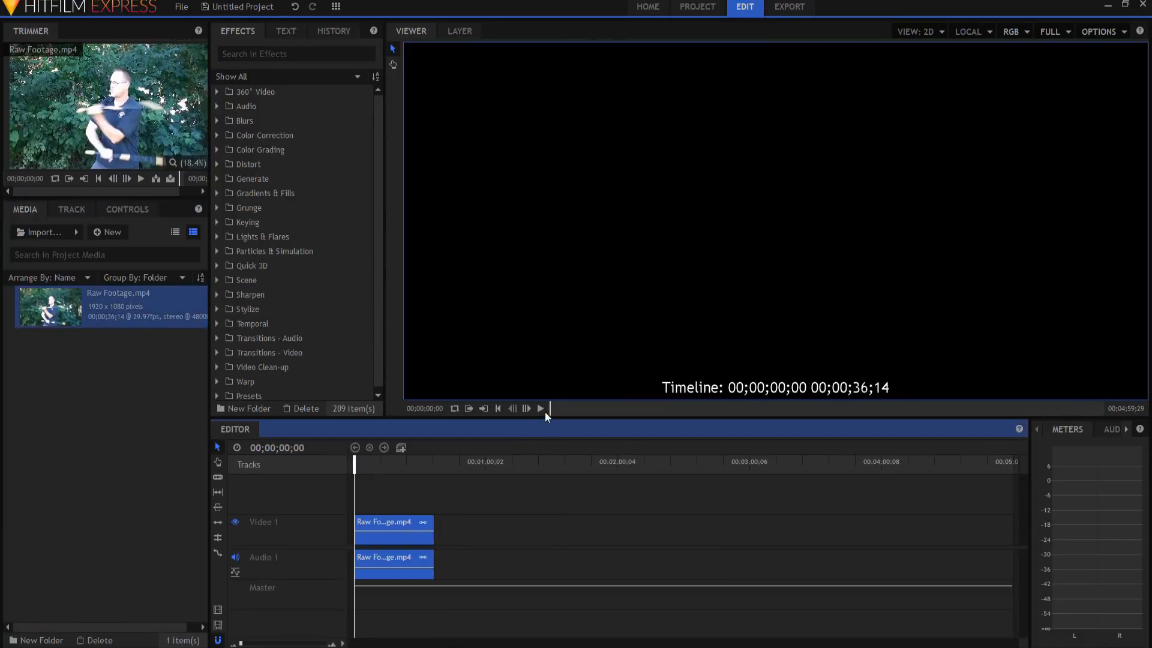
click(540, 408)
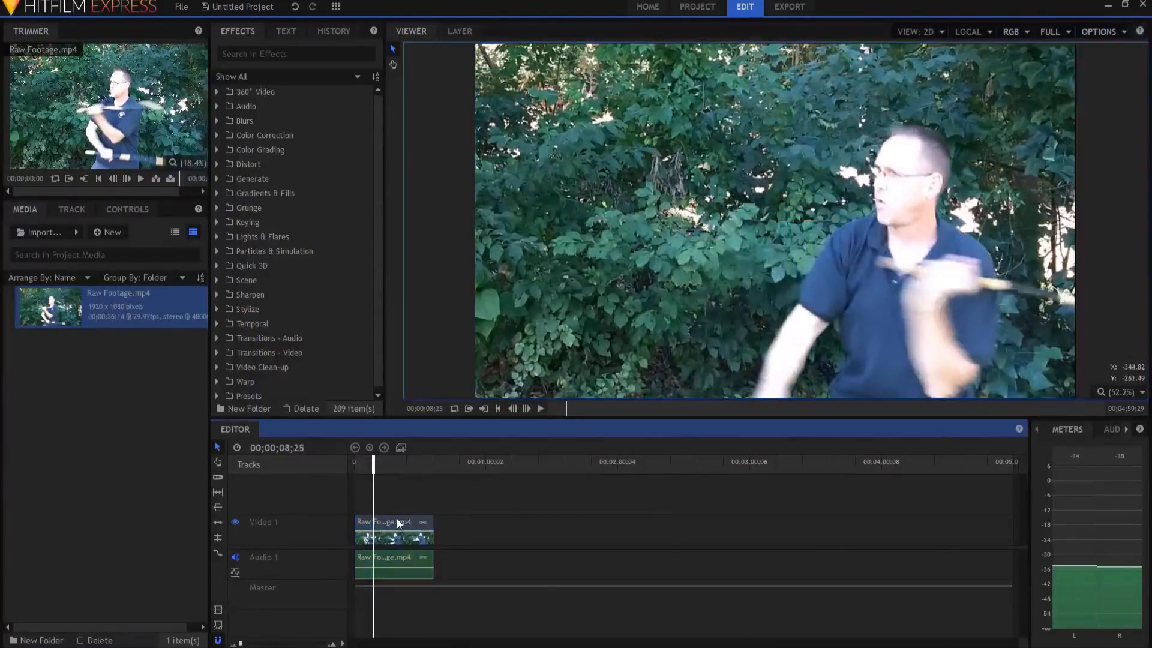
right_click(394, 529)
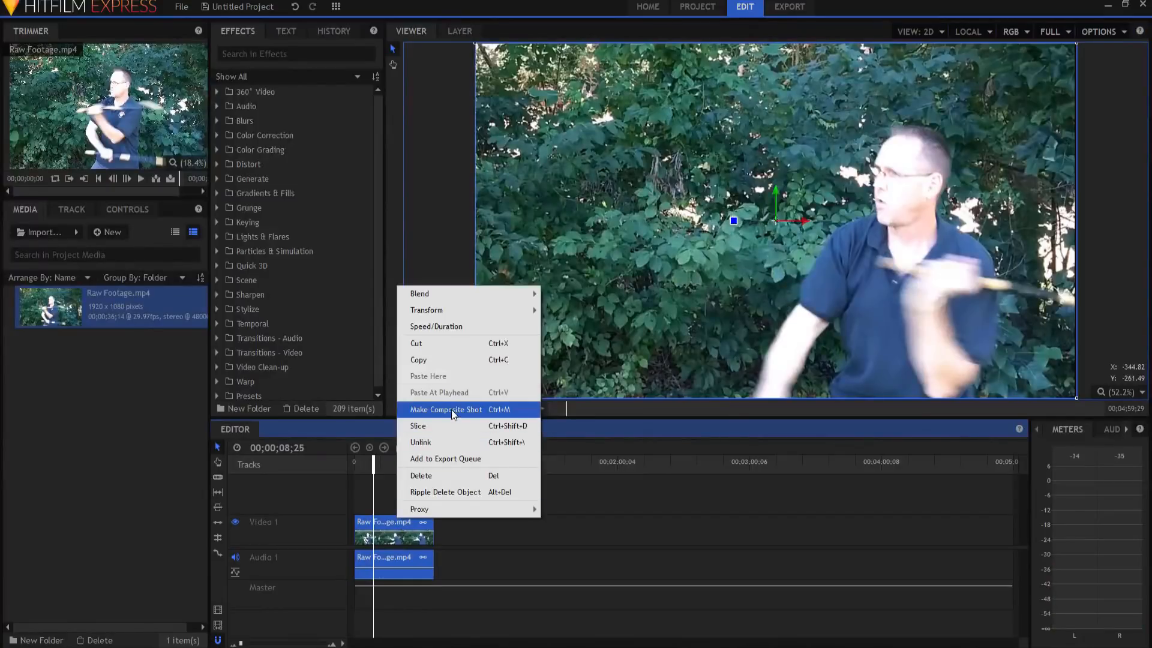
click(444, 409)
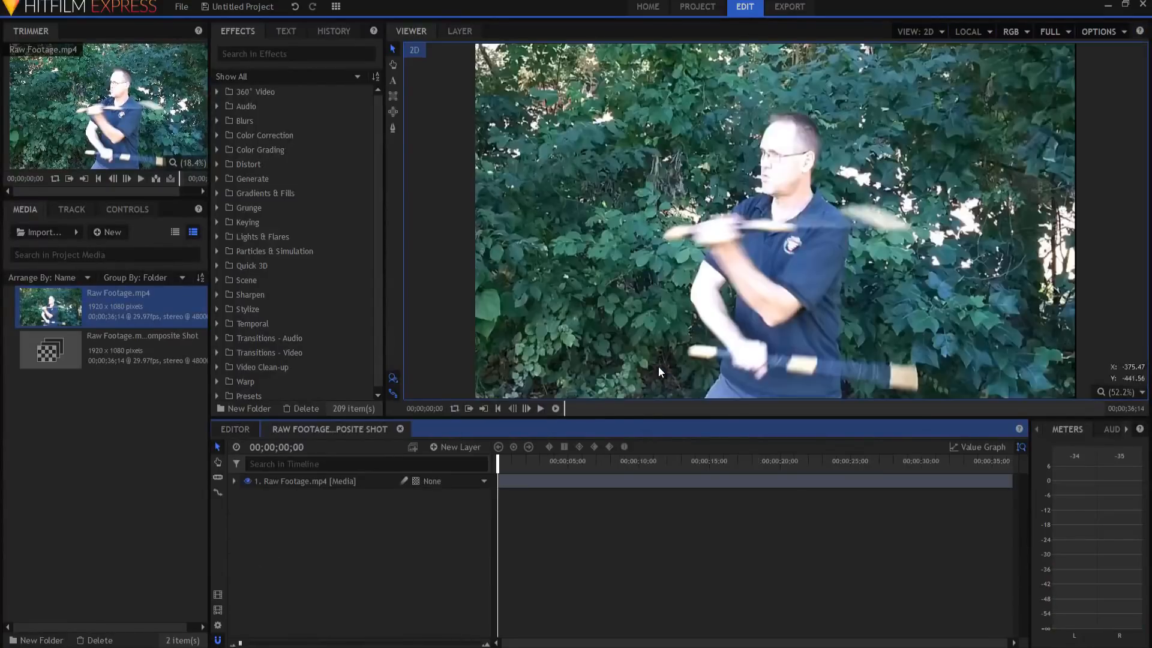
Step: Duplicate the Raw Footage layer inside the composite shot
click(314, 481)
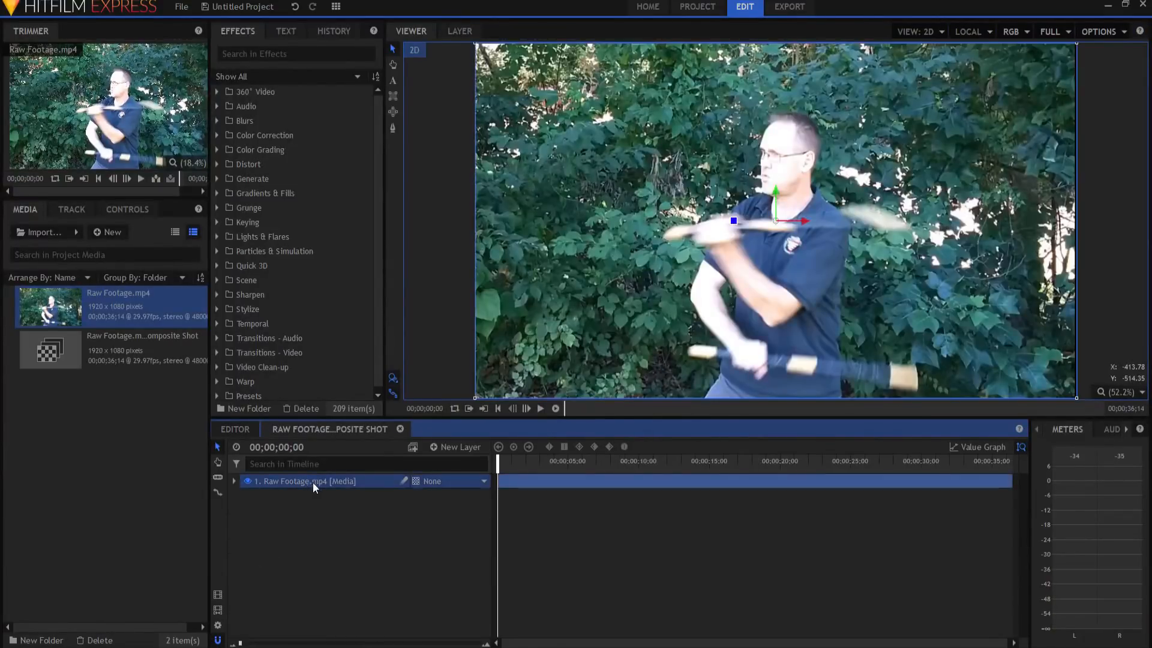
right_click(312, 481)
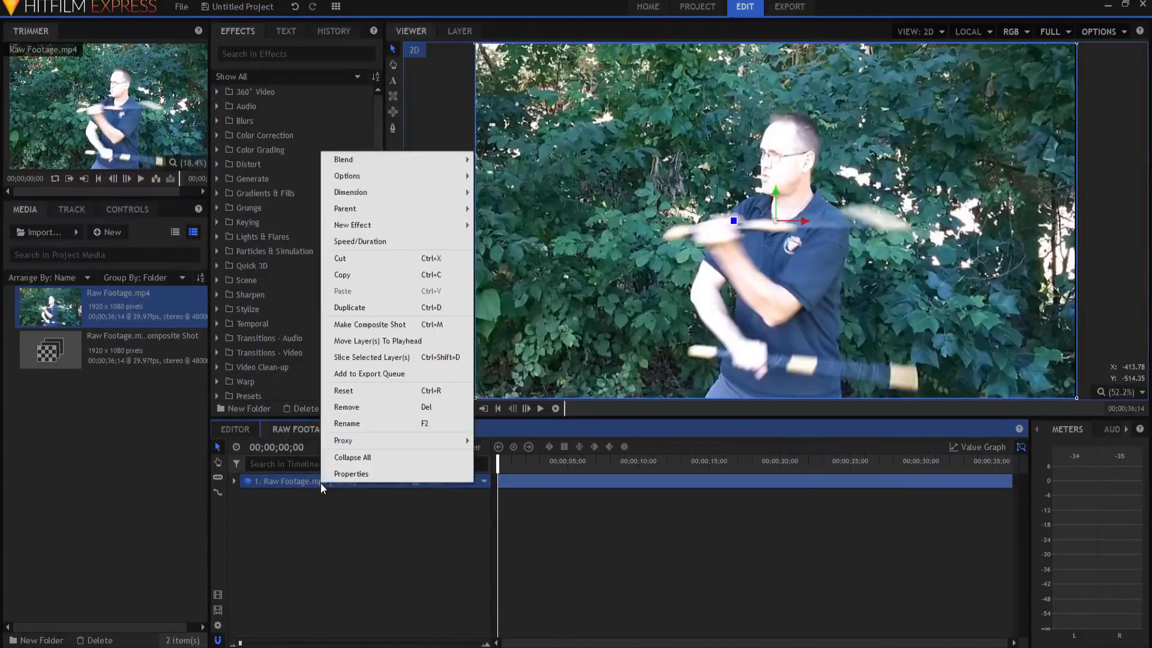
click(349, 307)
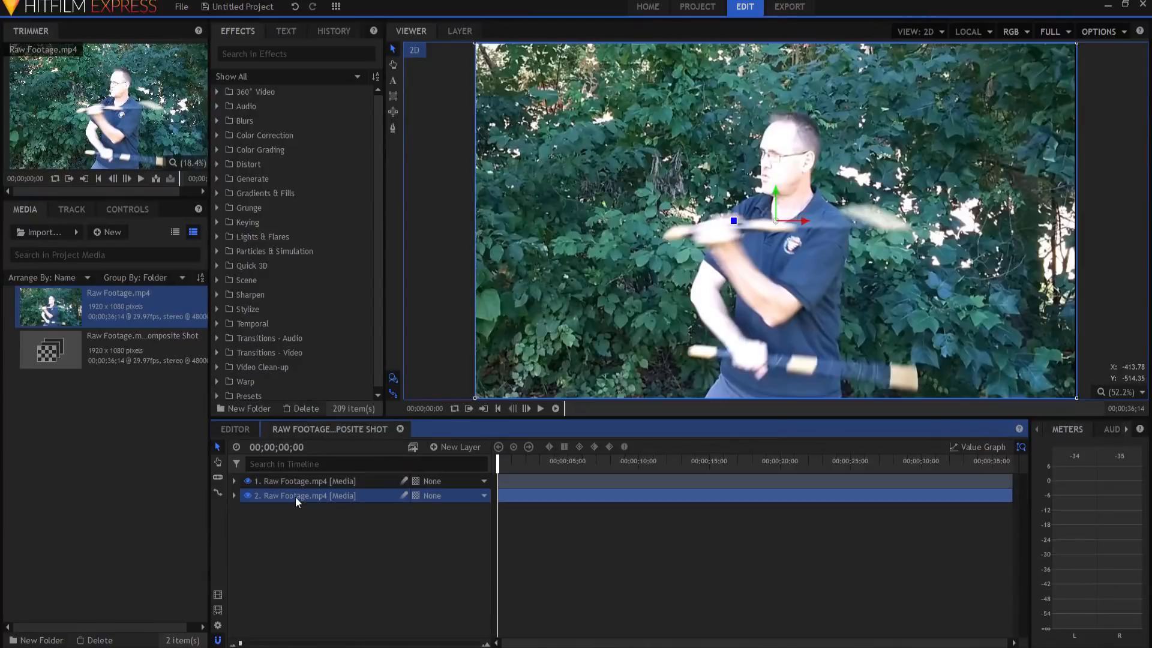
Step: Nest the second Raw Footage layer as its own composite shot and return to the original composite
right_click(305, 496)
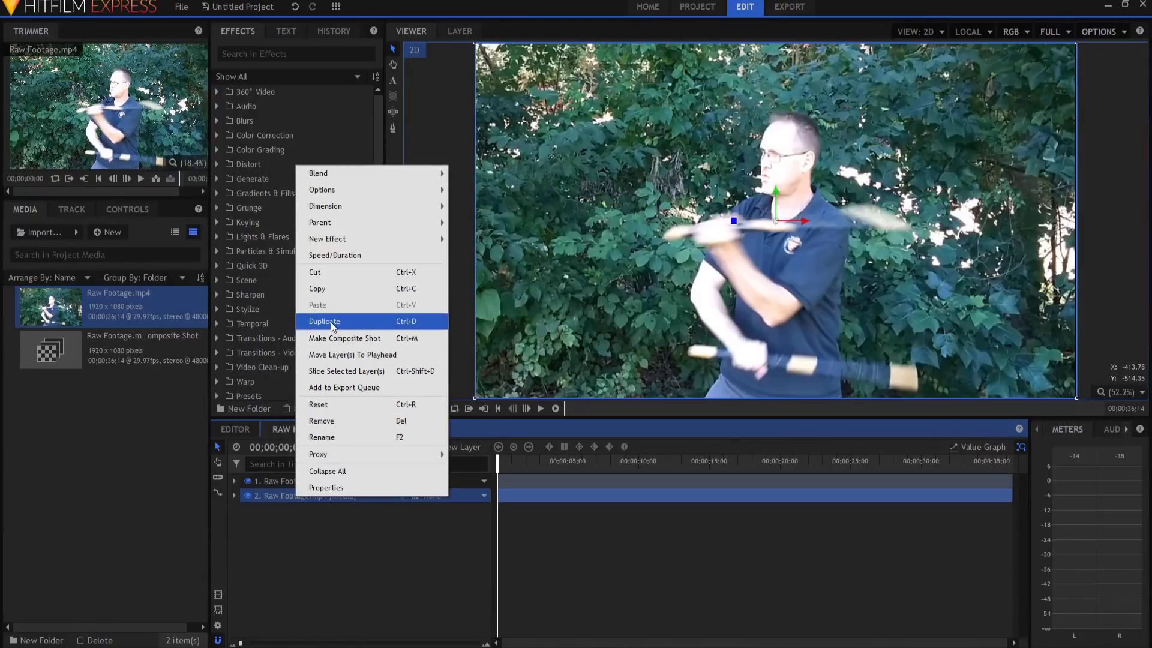
click(344, 338)
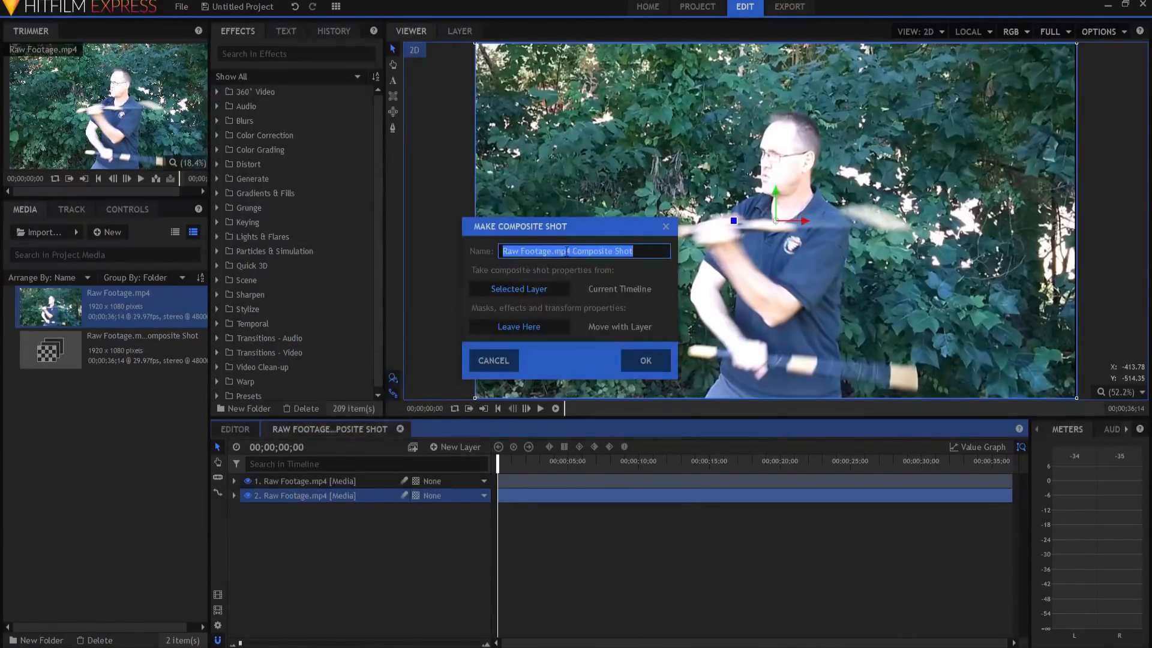
click(644, 361)
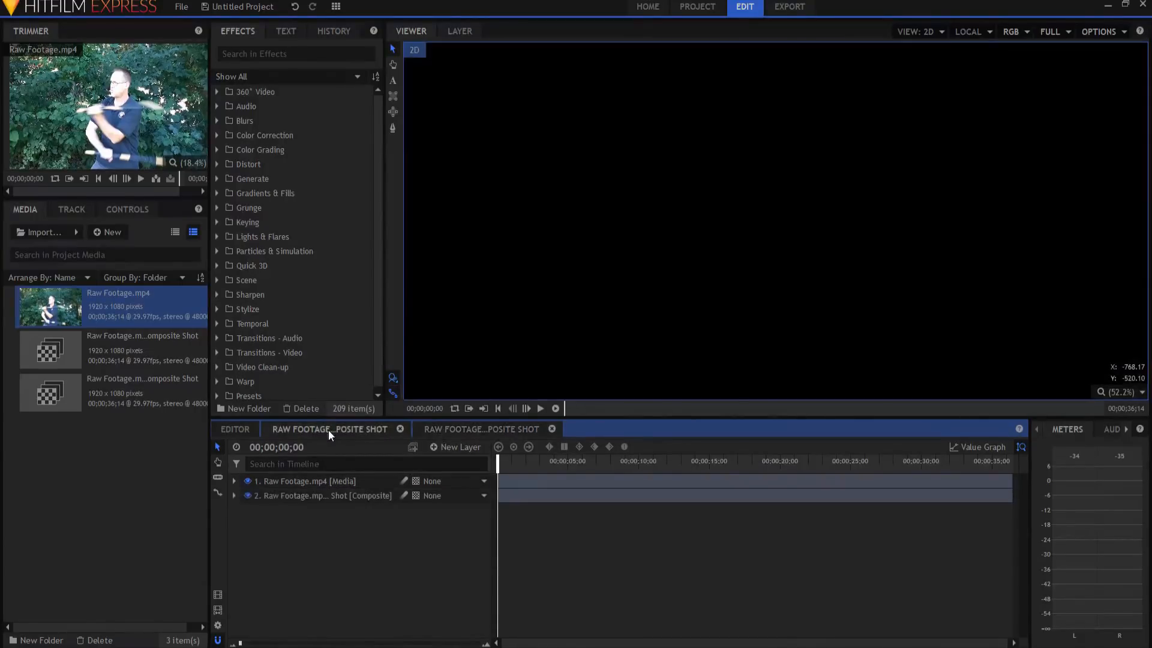
click(247, 496)
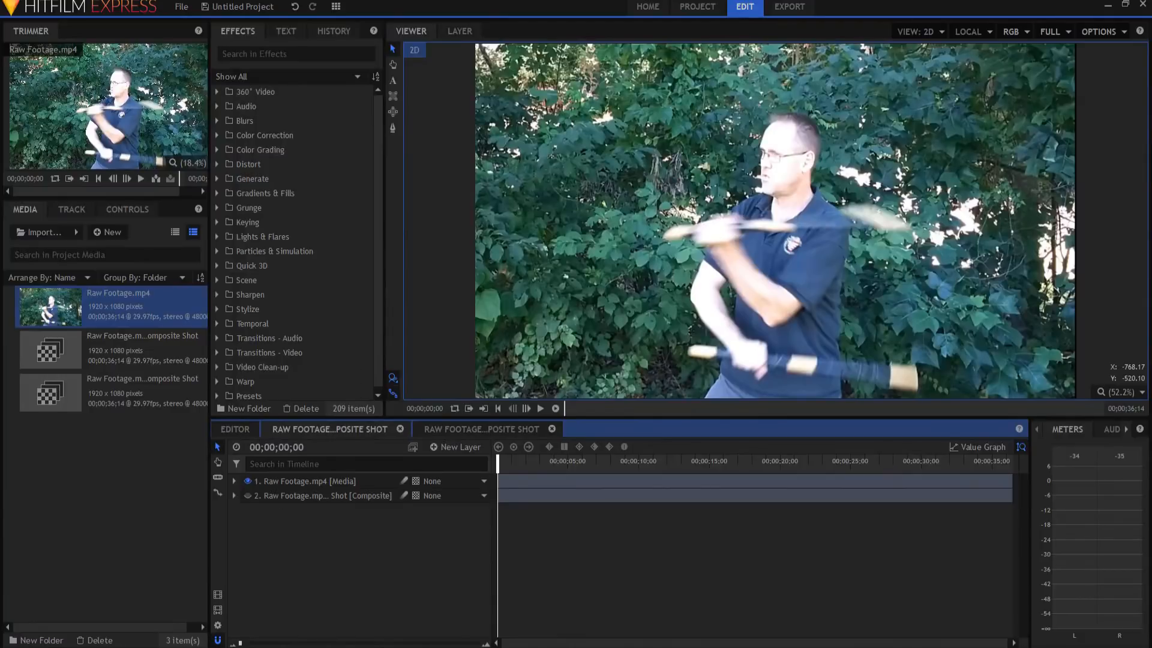
Step: Search 'diff' and apply Difference Key to the top Raw Footage layer
text(di)
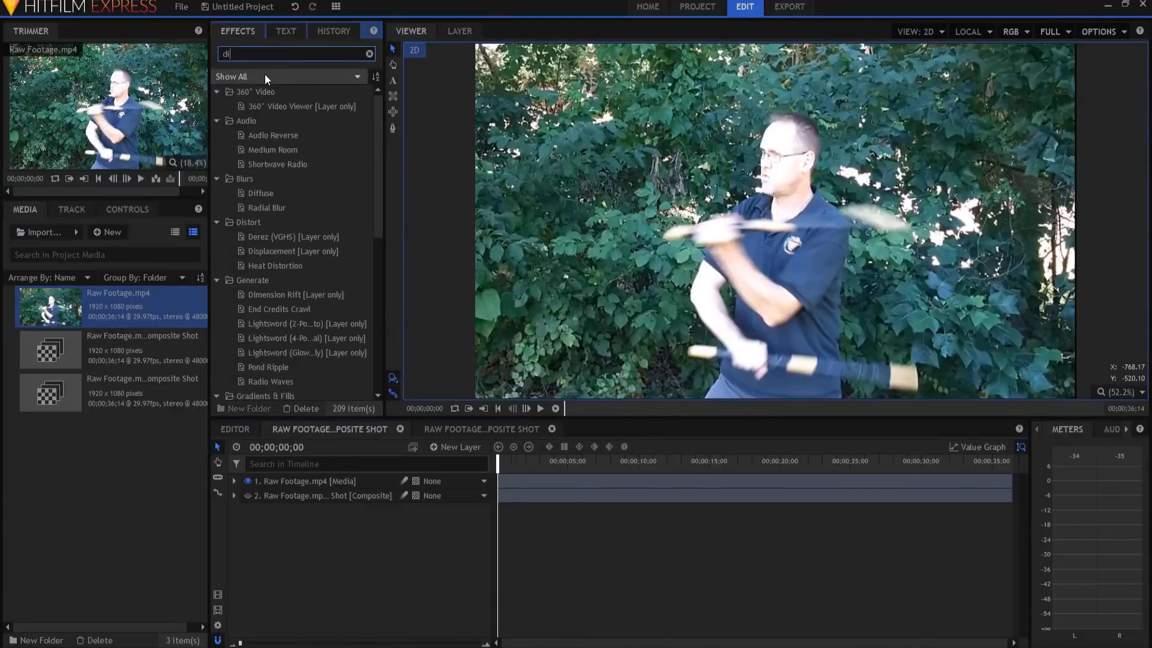
text(iff)
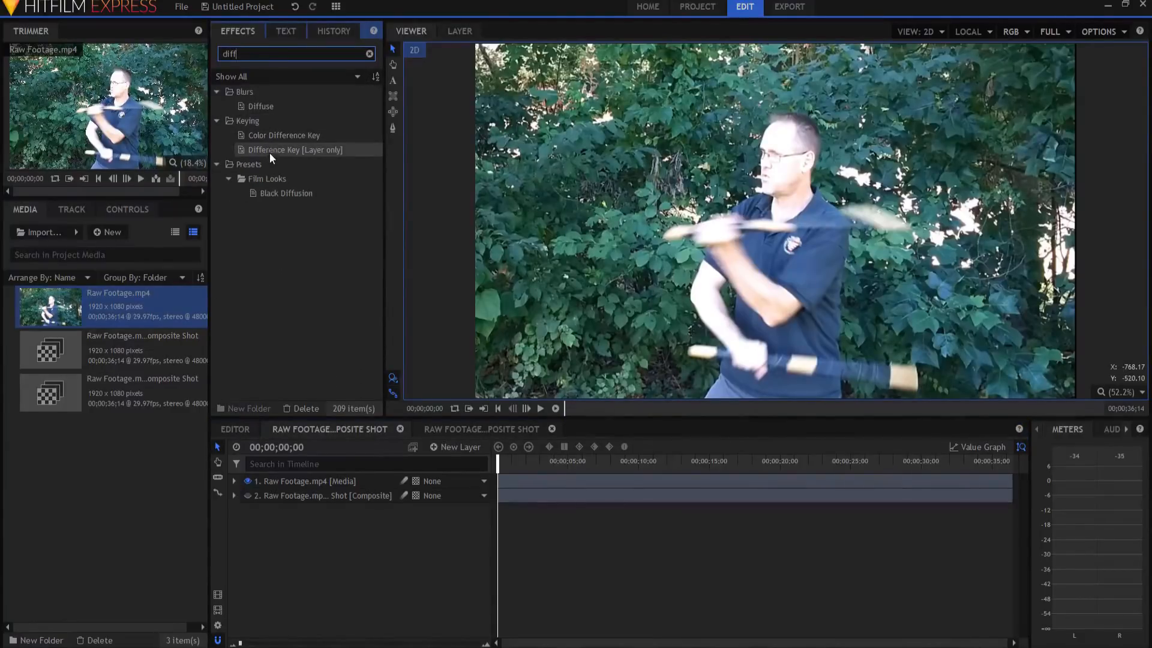
click(295, 149)
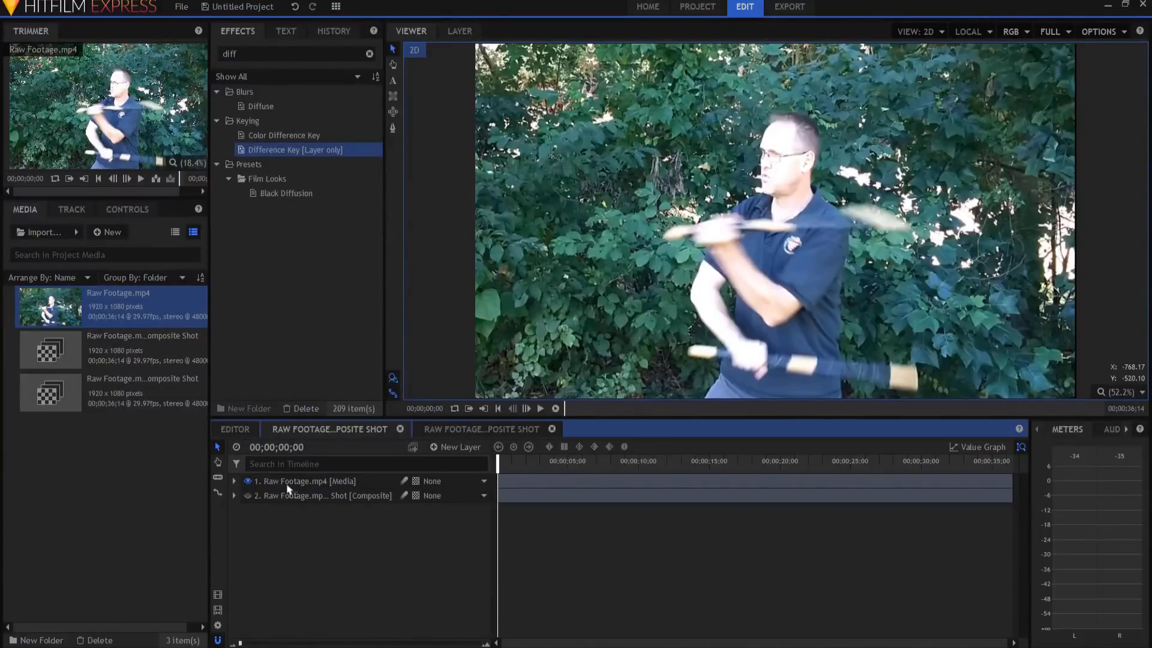
click(234, 481)
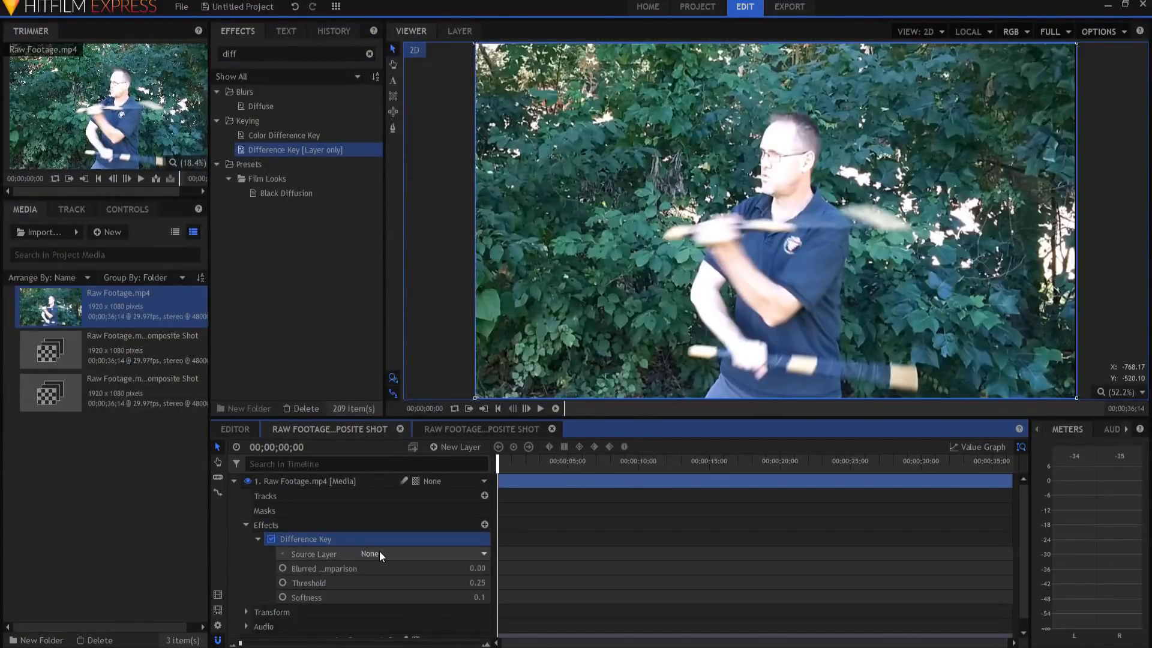
click(381, 553)
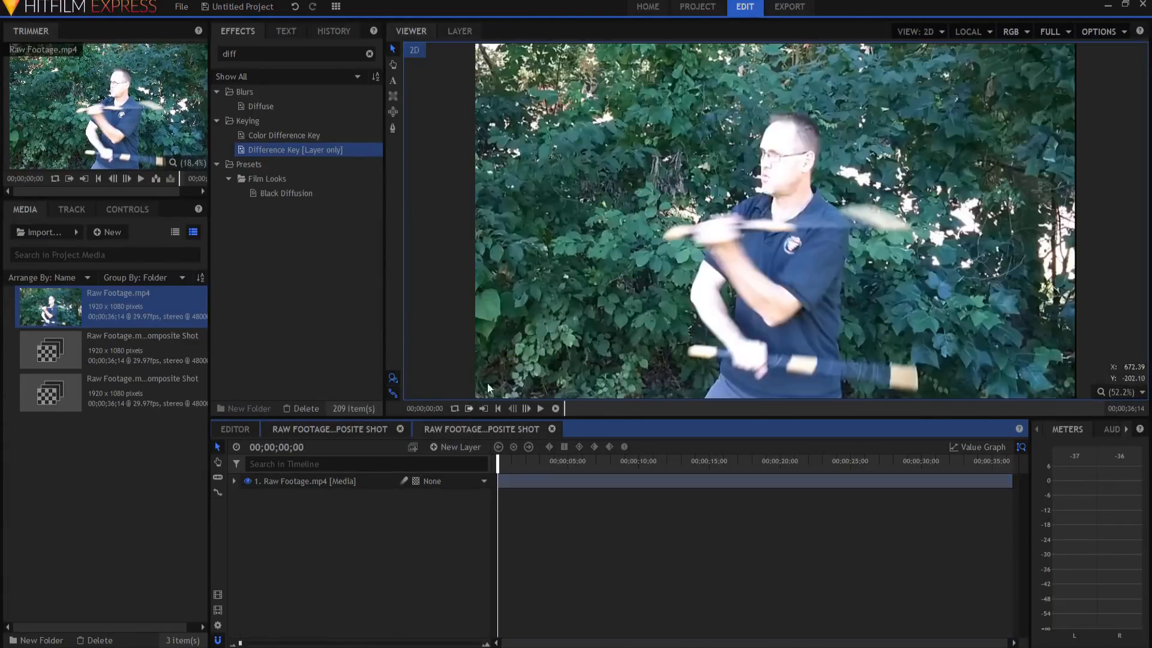
mouse_move(439, 512)
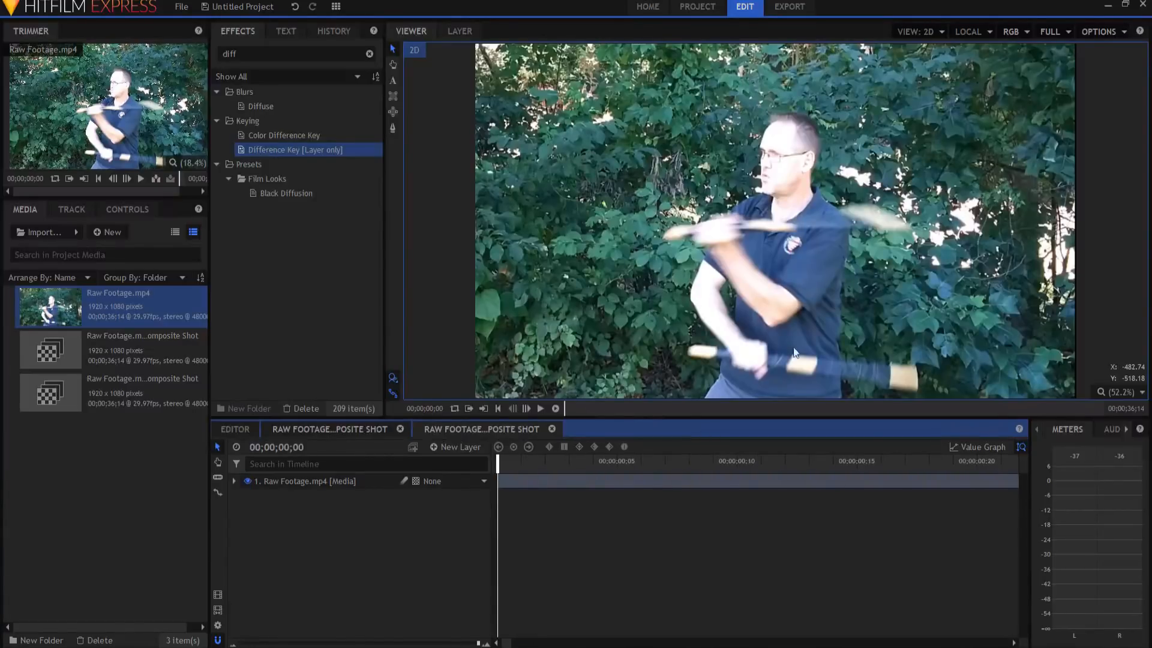
mouse_move(796, 162)
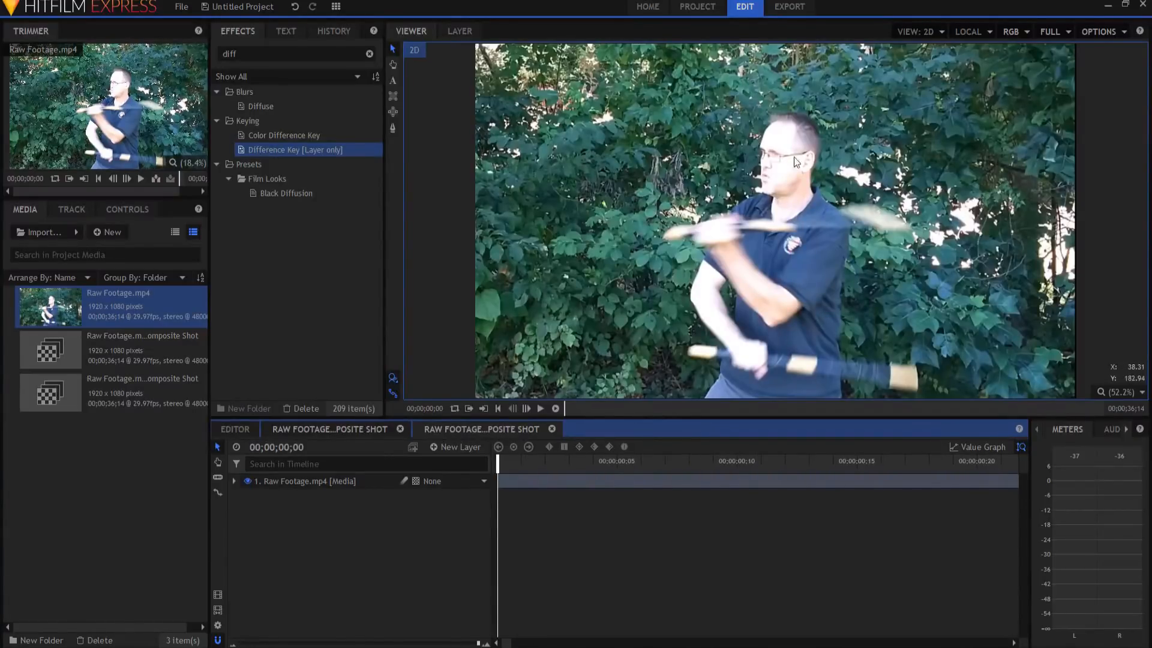
mouse_move(584, 488)
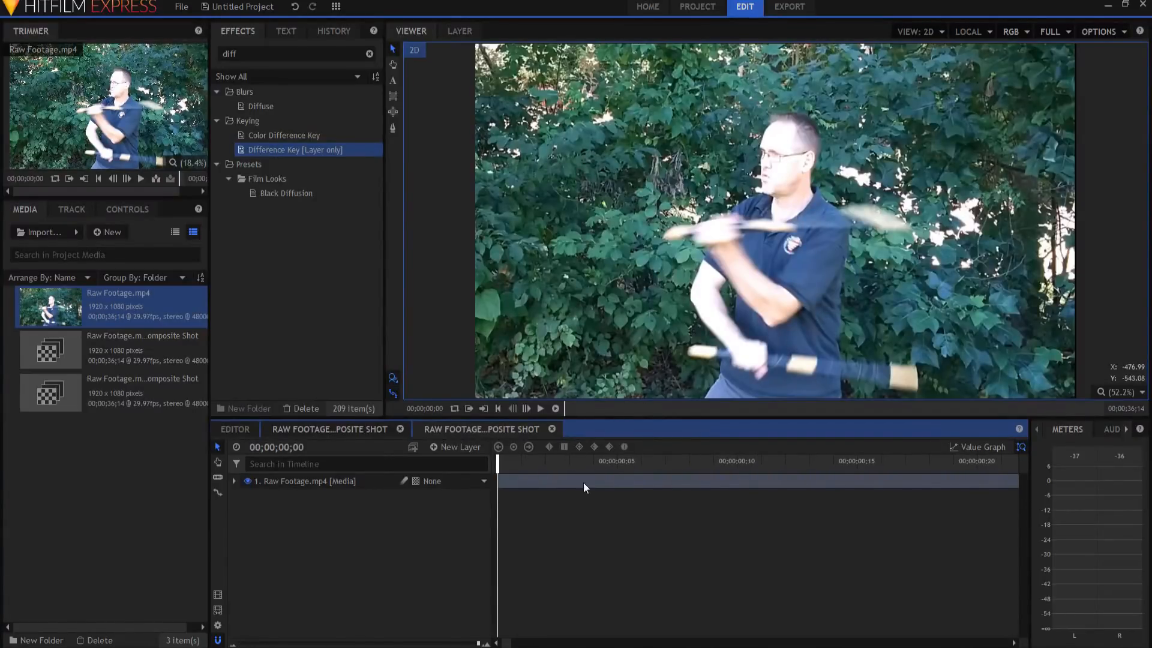
Step: Set Difference Key's source to the nested composite shot and play back to check the key
click(305, 480)
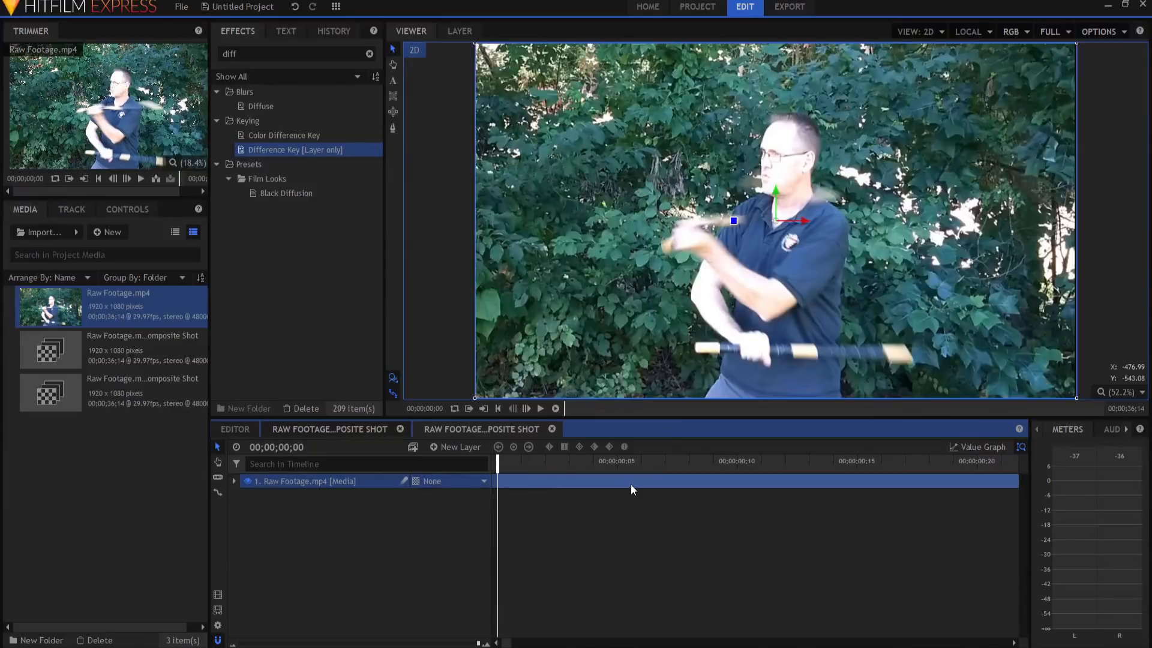
mouse_move(602, 489)
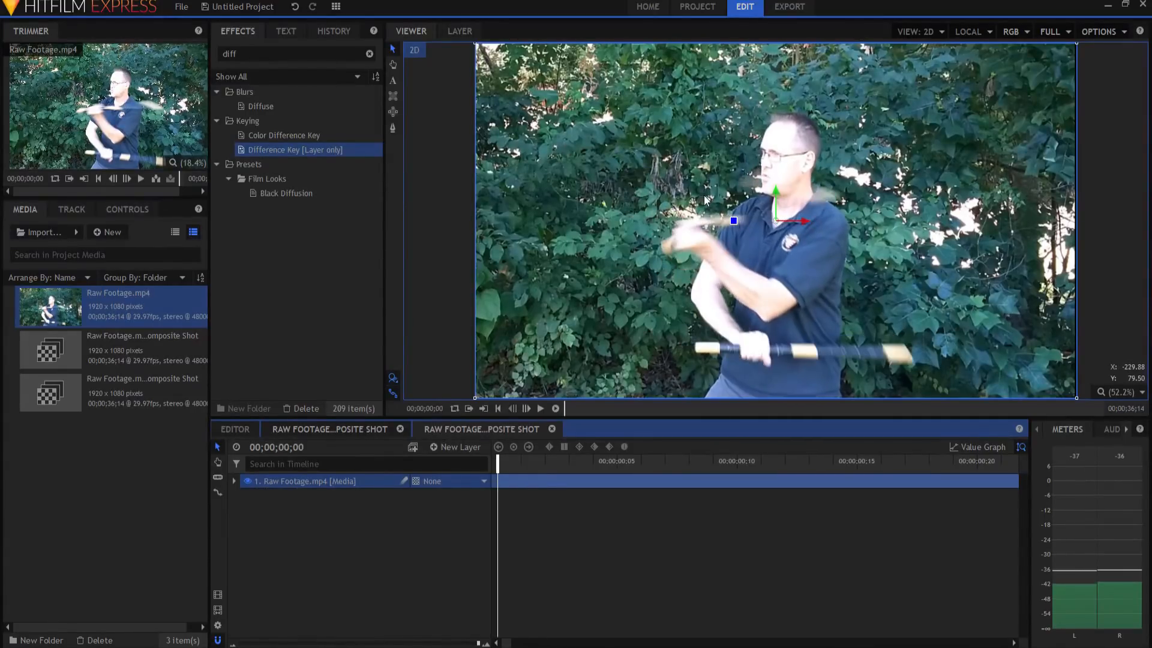
mouse_move(823, 156)
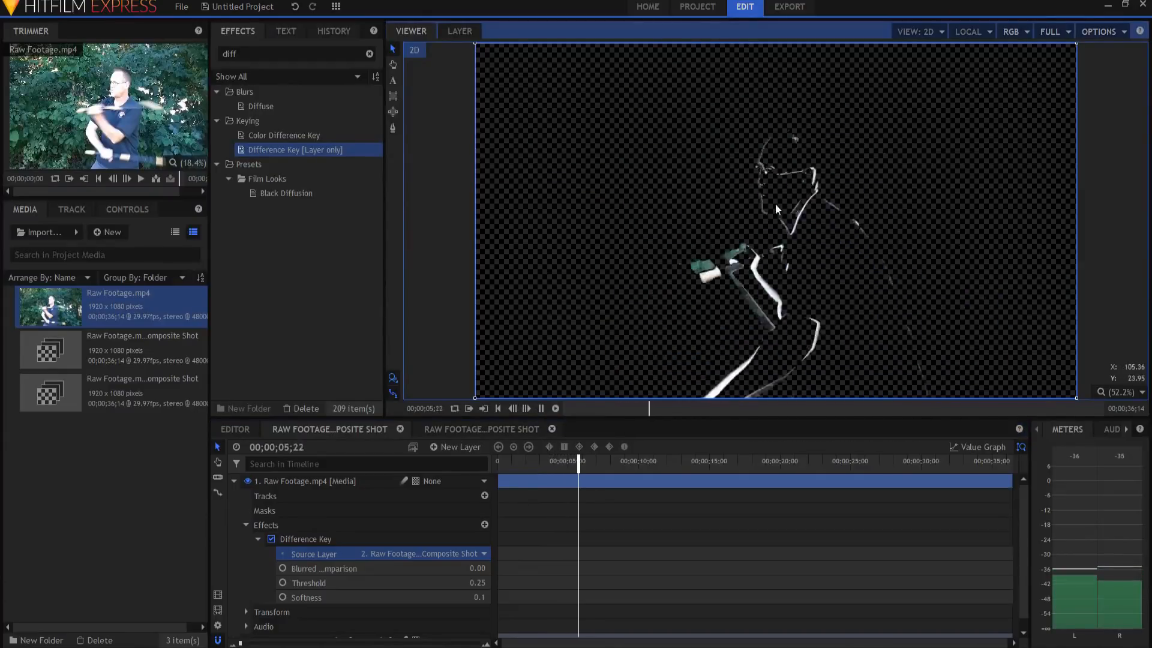
click(605, 460)
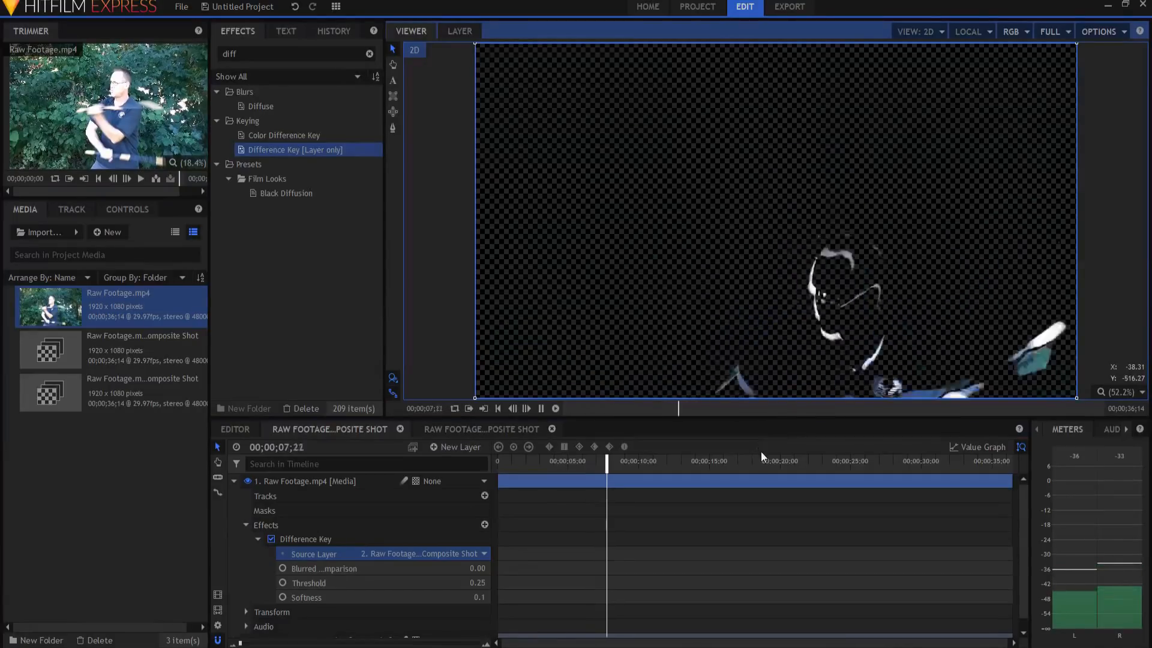
click(634, 461)
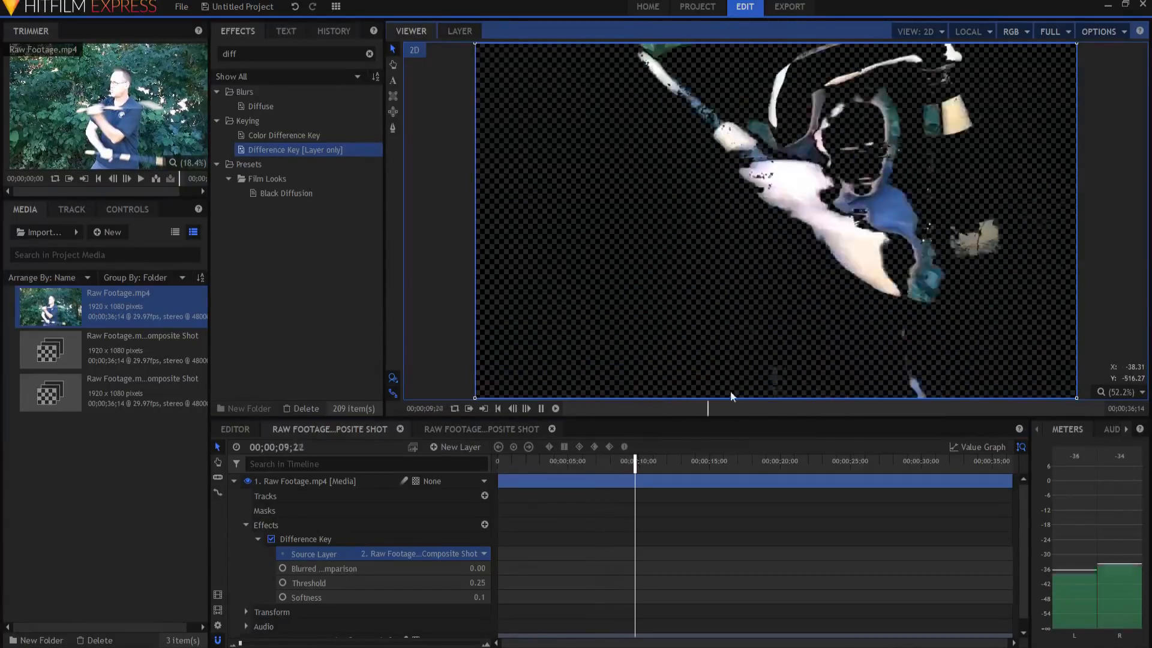
click(541, 408)
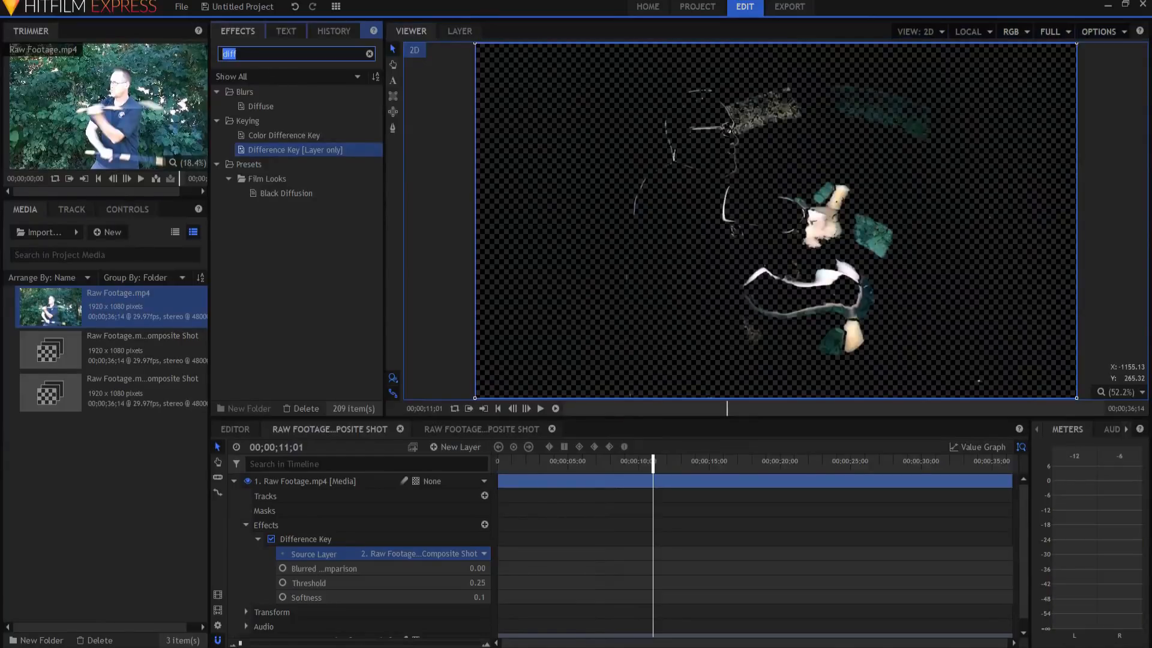
Step: Apply Hue, Saturation & Lightness to layer 1 with Saturation -100 and preview the white matte
text(hue)
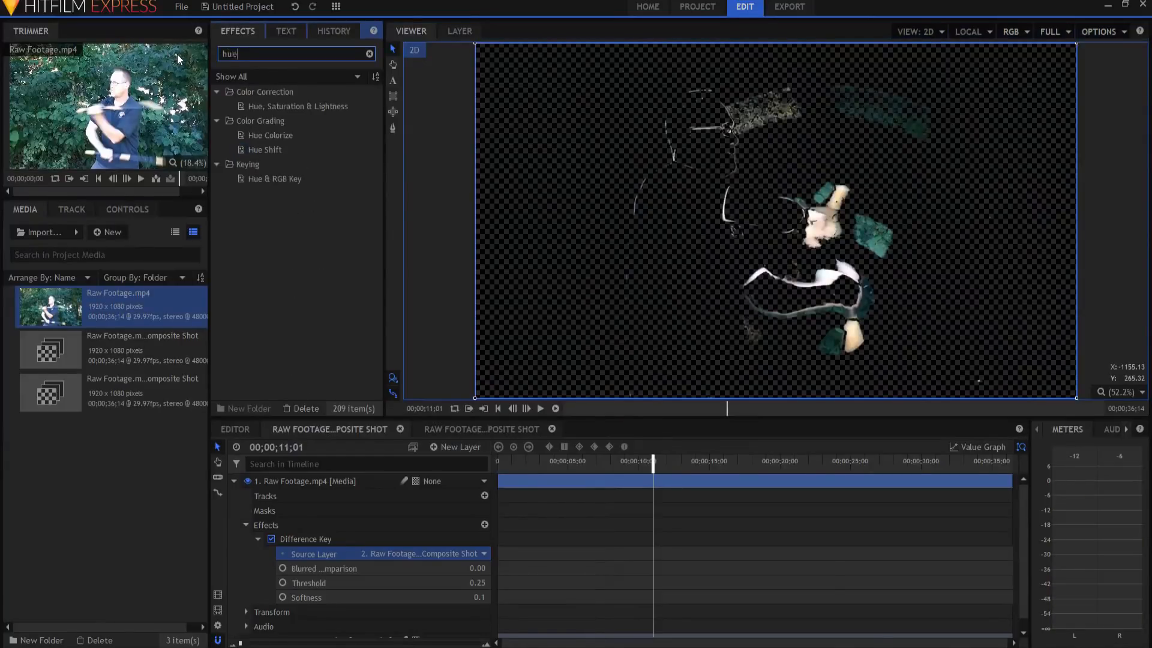
click(296, 105)
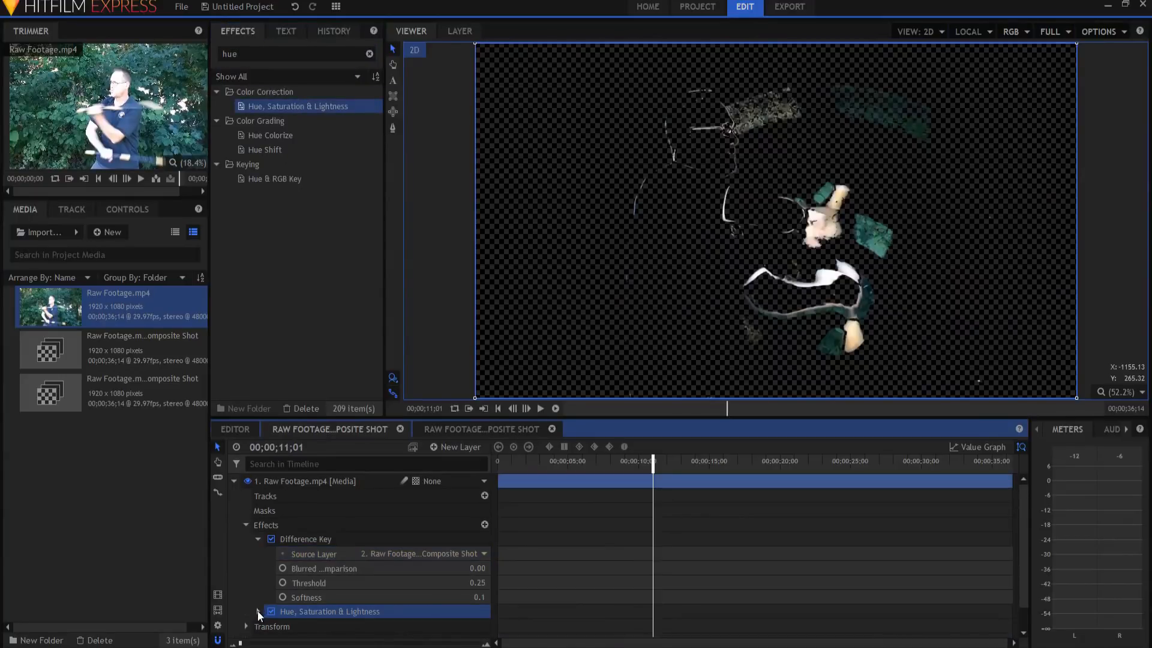
click(258, 611)
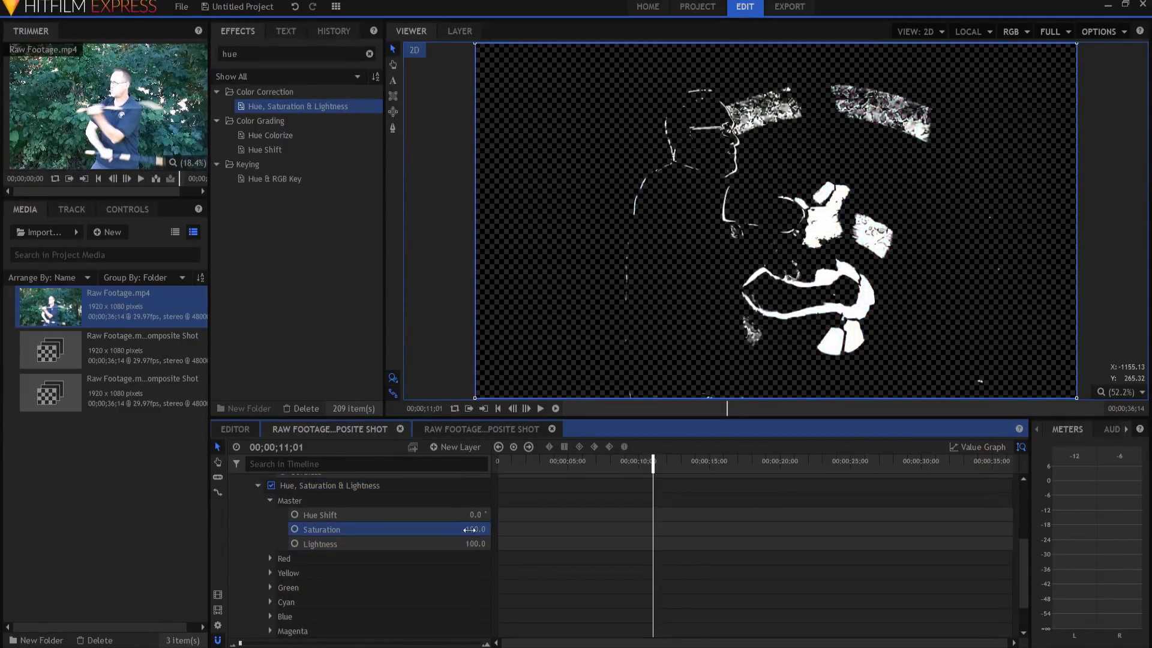
drag(470, 529, 463, 529)
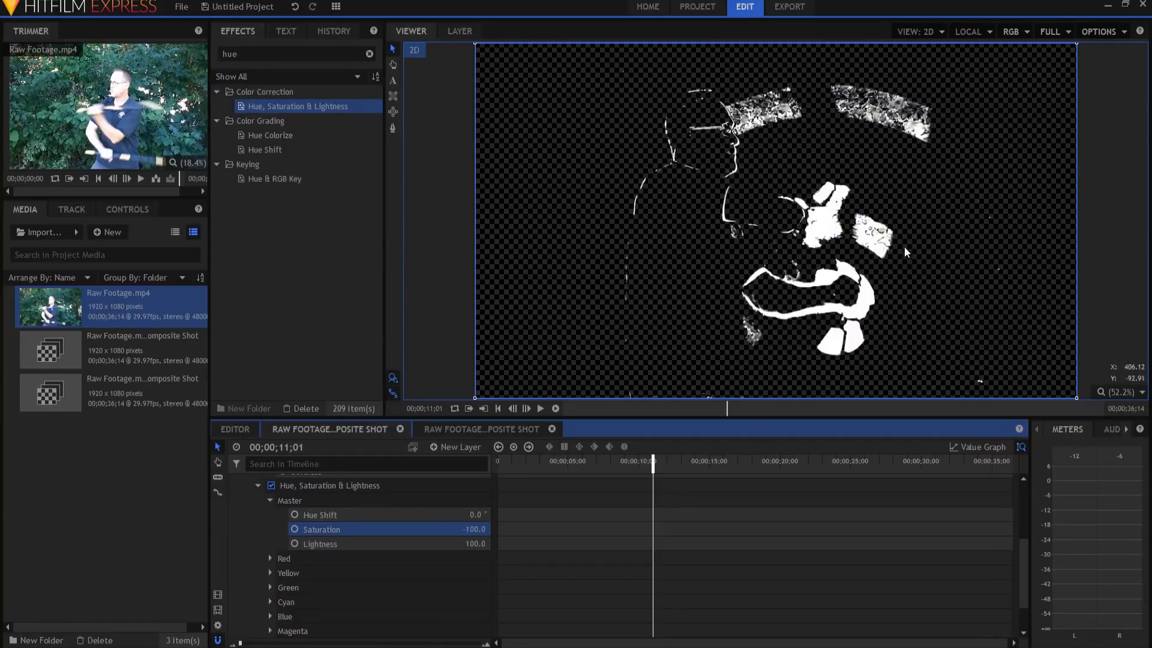
mouse_move(927, 286)
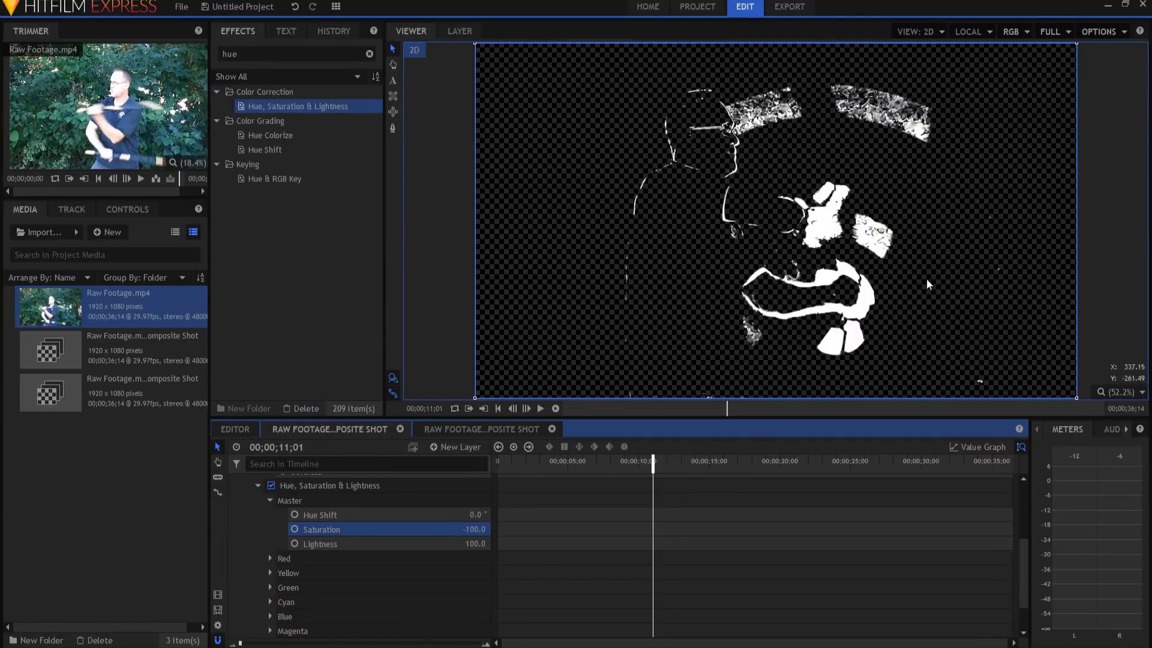
click(540, 408)
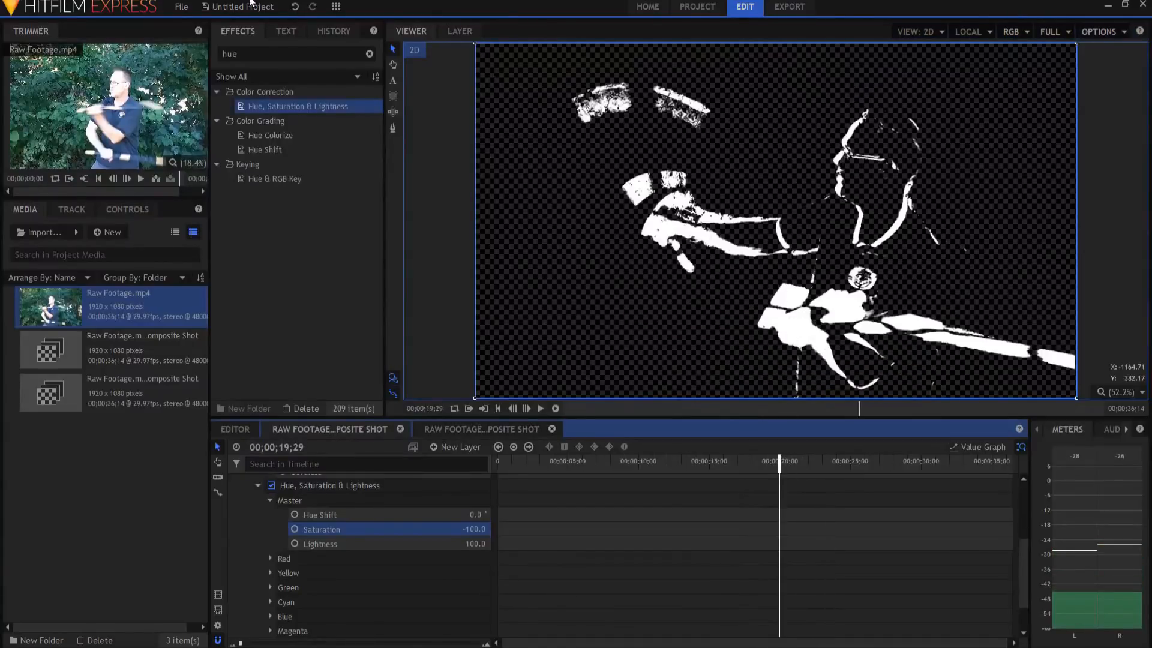
Step: Find Zoom Blur via the 'zoo' search and apply it to the Raw Footage layer
click(294, 54)
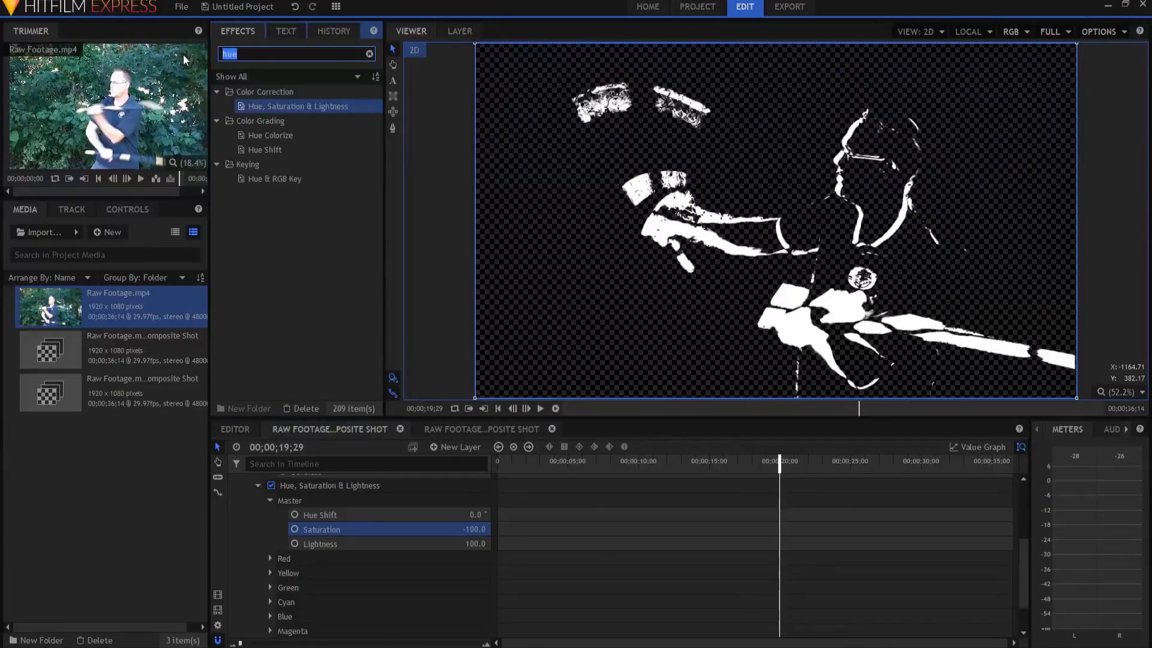
text(zoo)
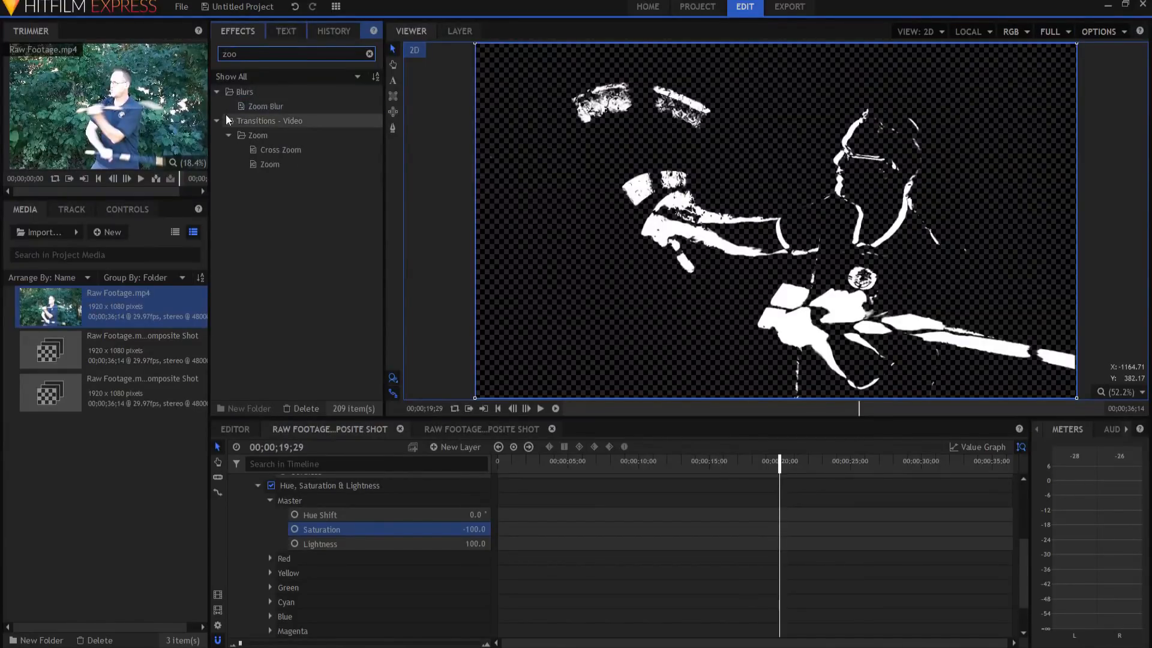
click(265, 105)
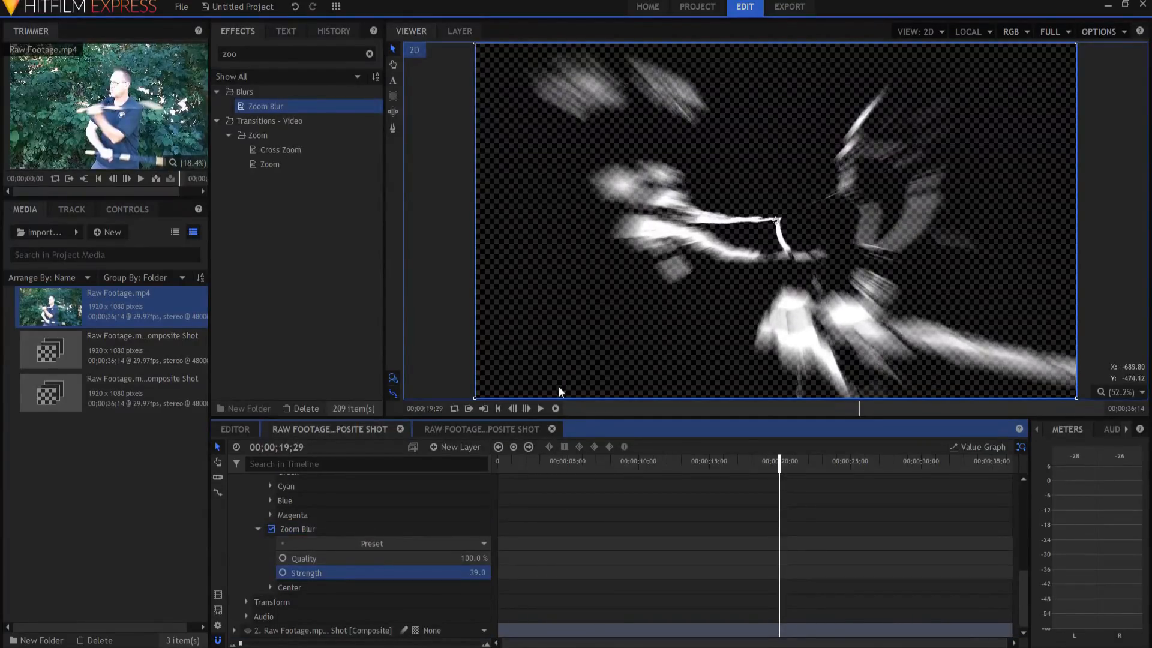
Step: Play the clip to preview the radial streaks at strength 39
click(540, 408)
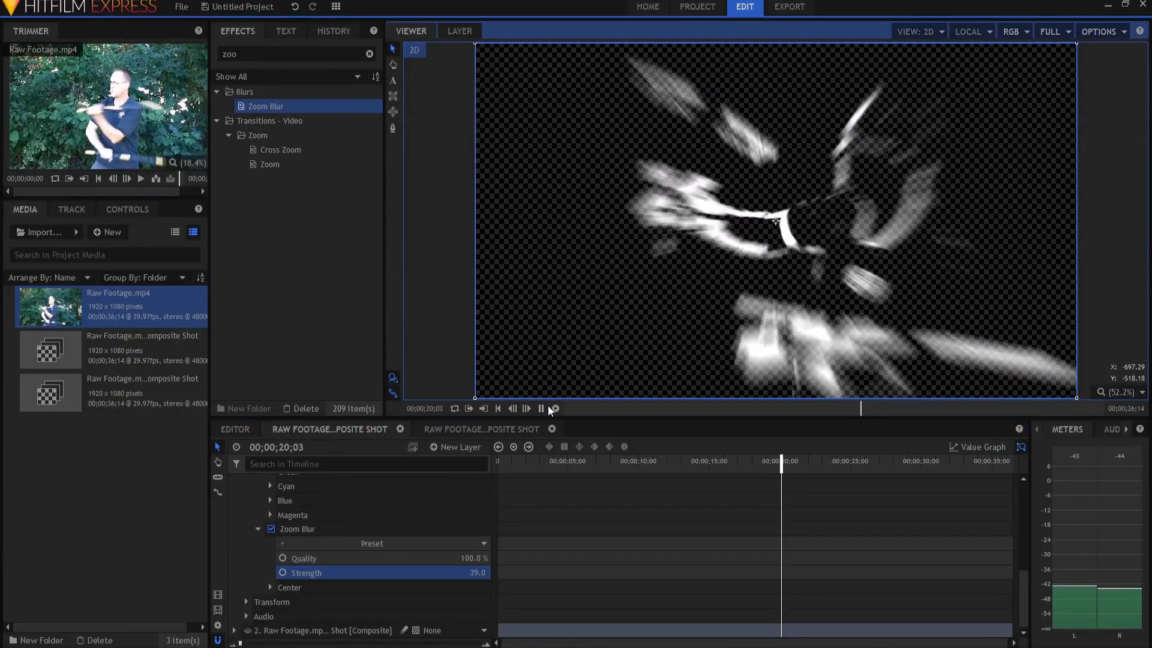
click(541, 408)
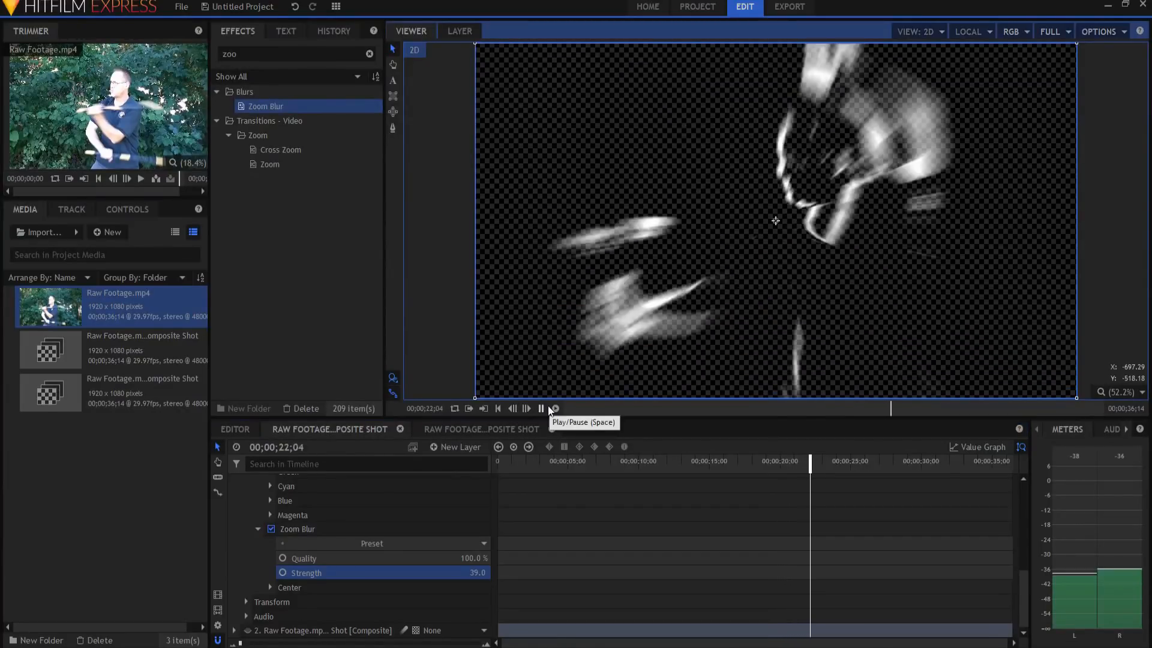
click(540, 408)
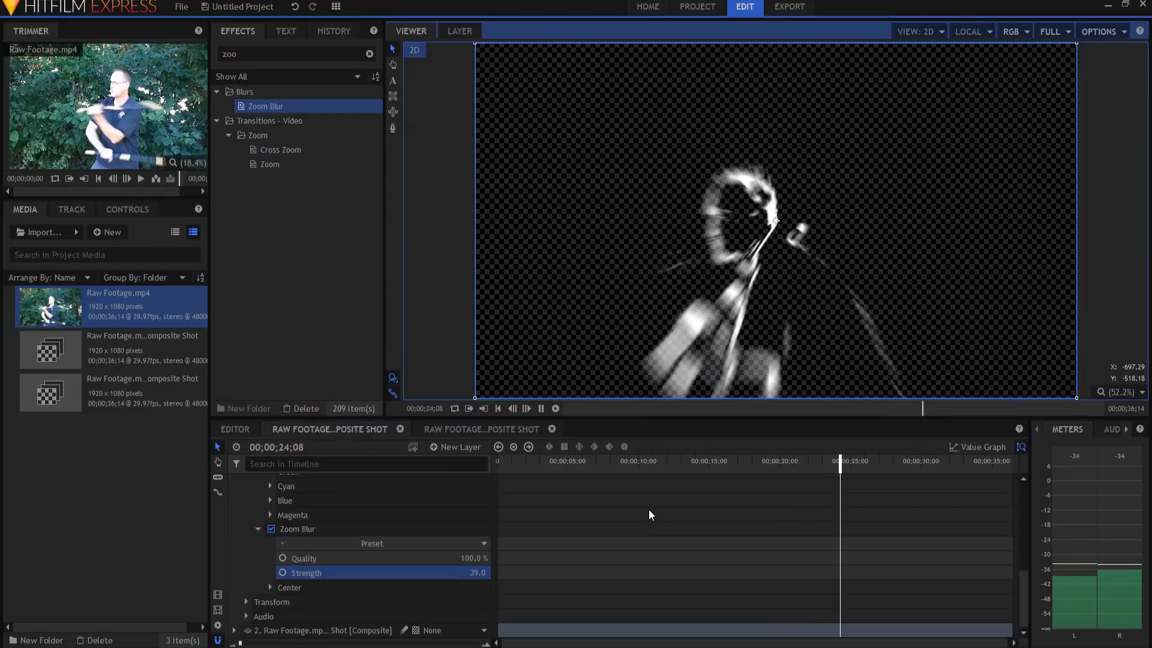